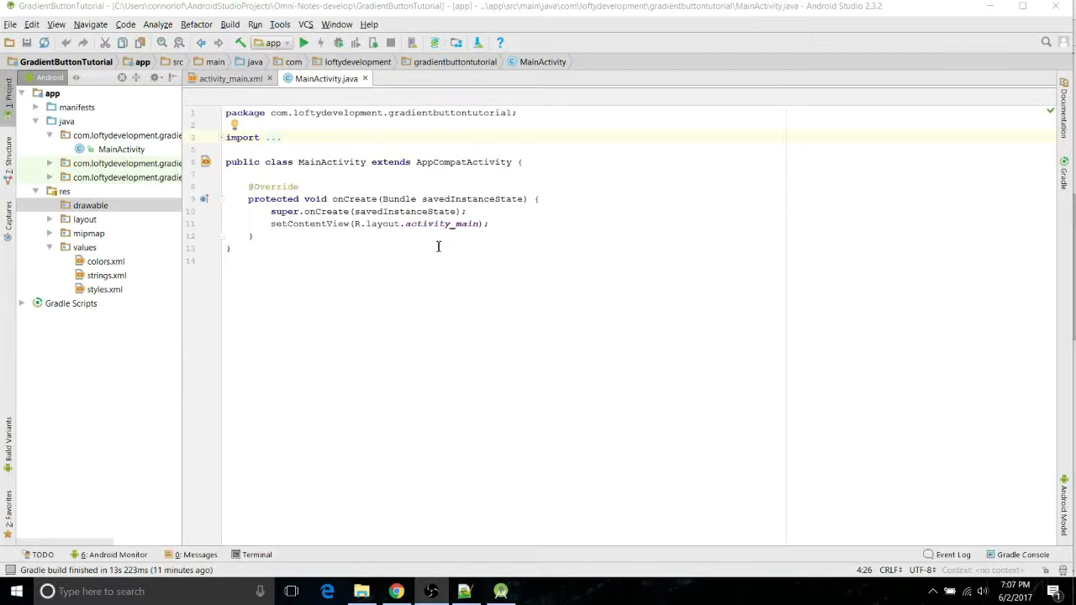
Step: Create a new drawable resource file named custom_button from the drawable folder's context menu
click(90, 205)
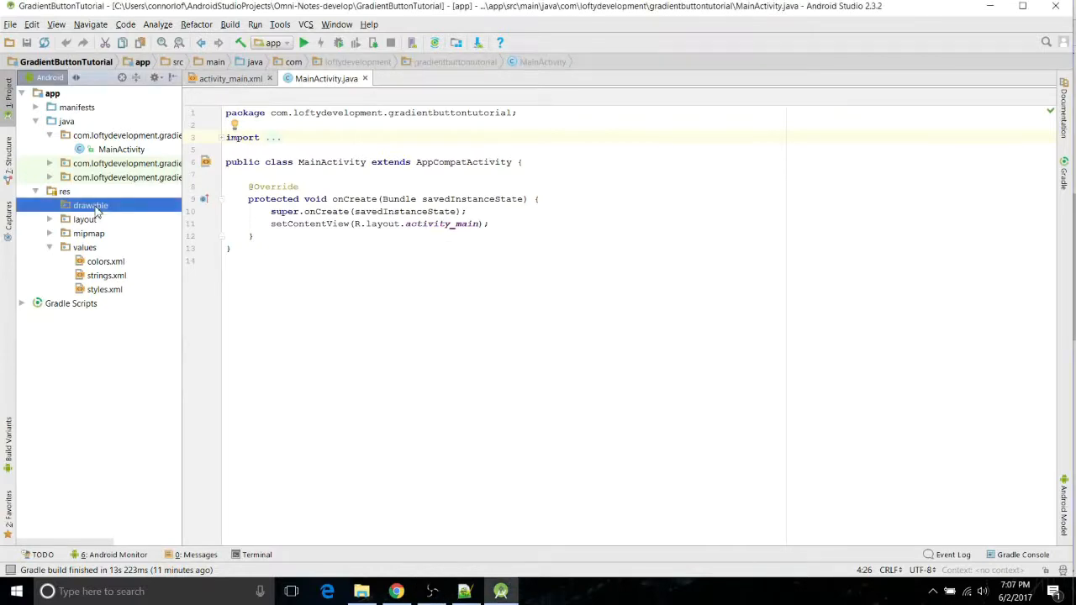
click(91, 205)
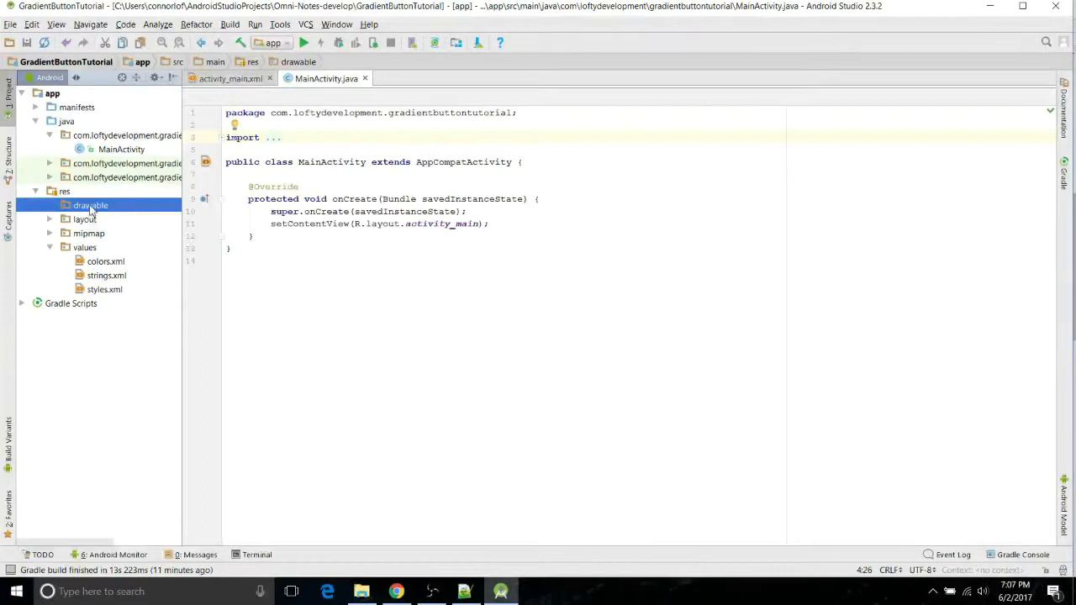
right_click(91, 205)
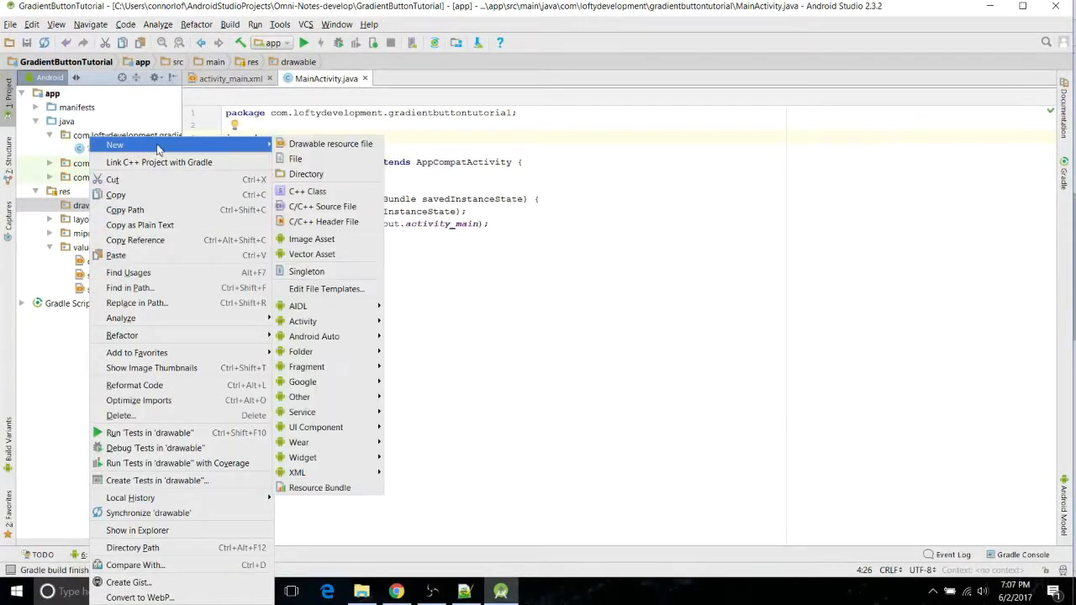
mouse_move(328, 143)
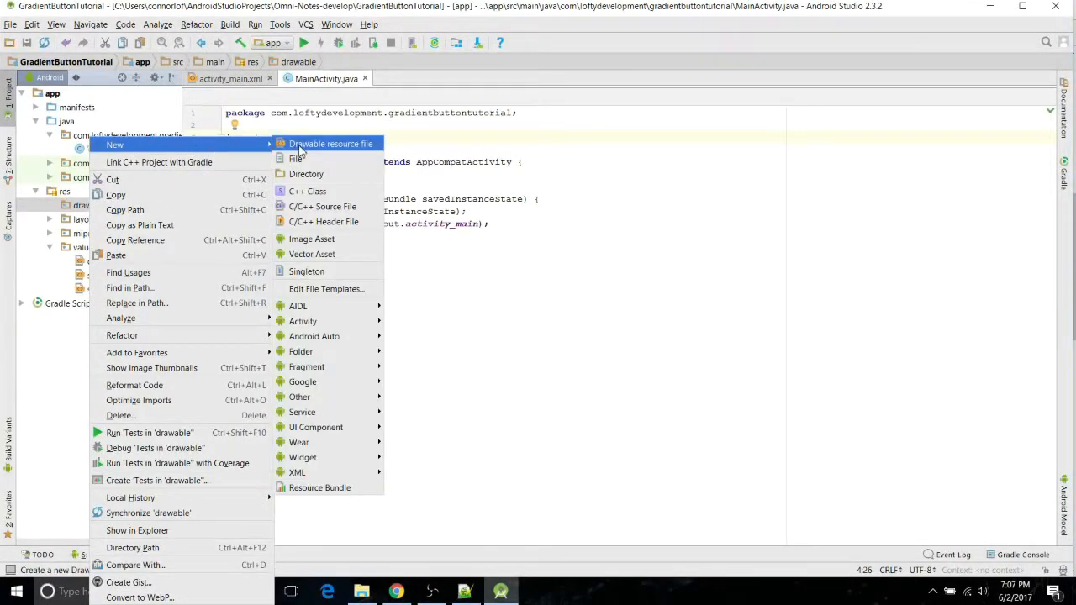
click(330, 143)
text(custom_button)
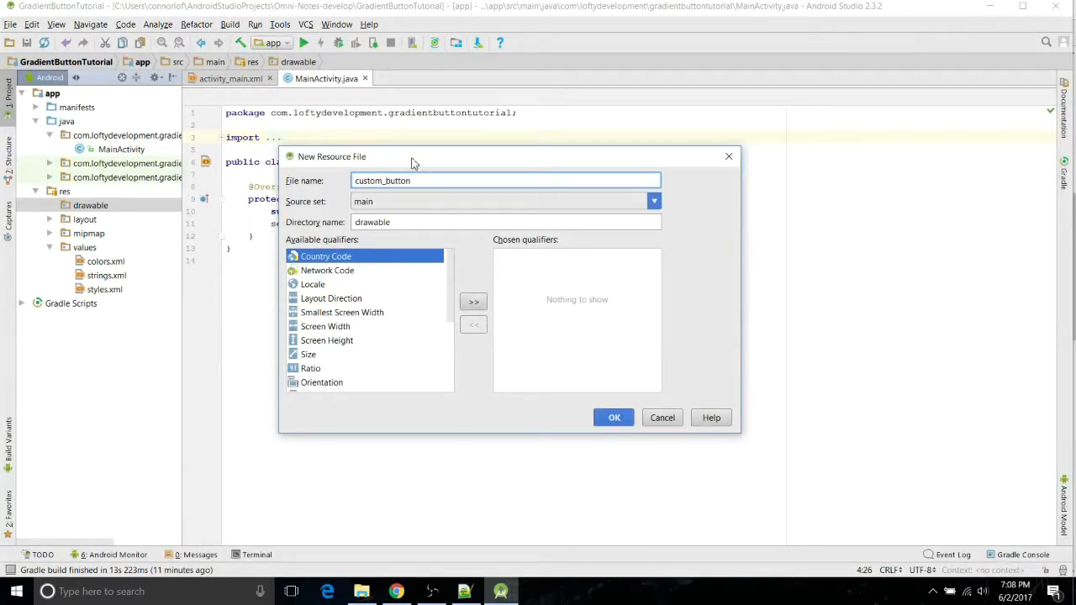
click(615, 417)
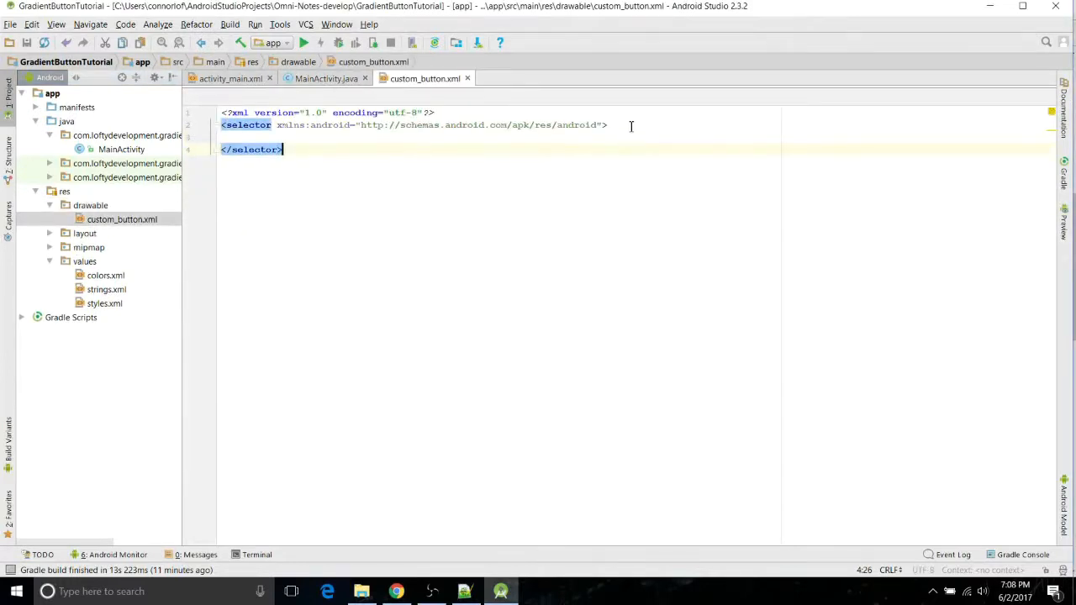
Step: Nest an <item> holding a <shape> inside the selector and start a <gradient tag in it
key(enter)
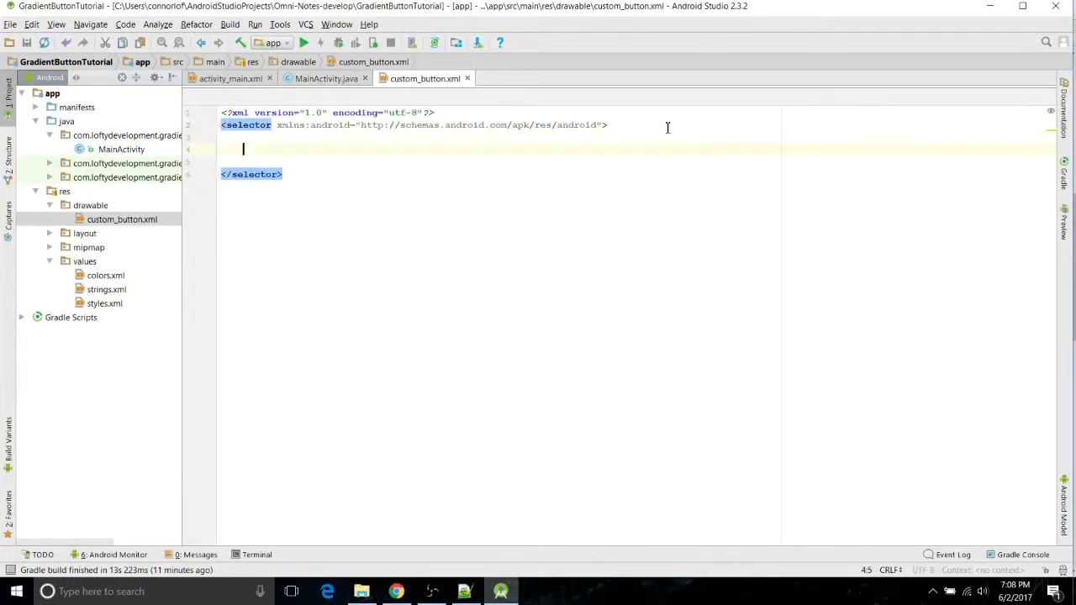
text(<item)
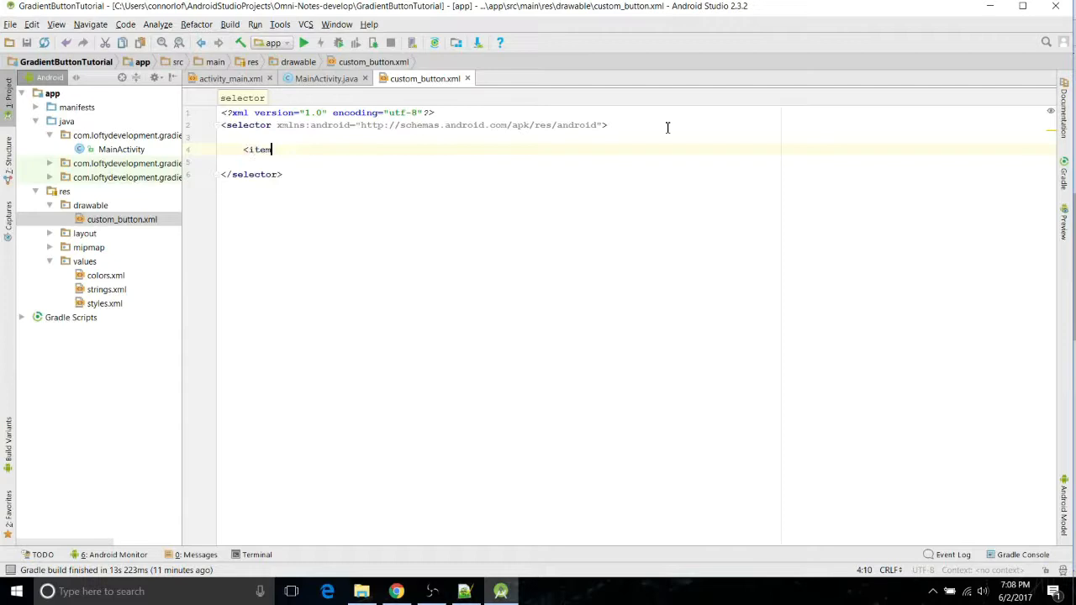
text(>)
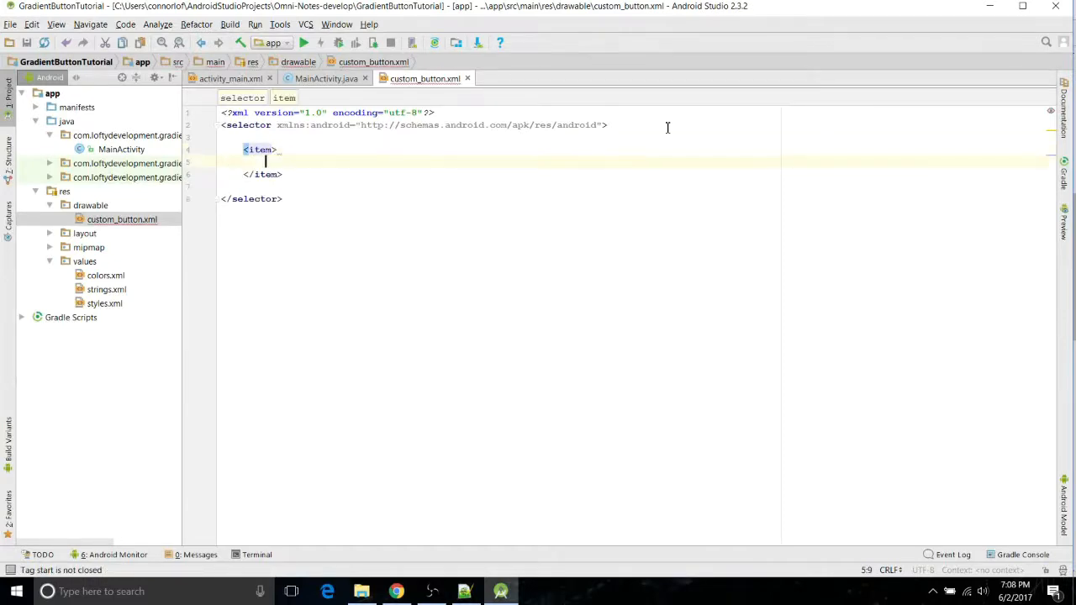
text(<shape>)
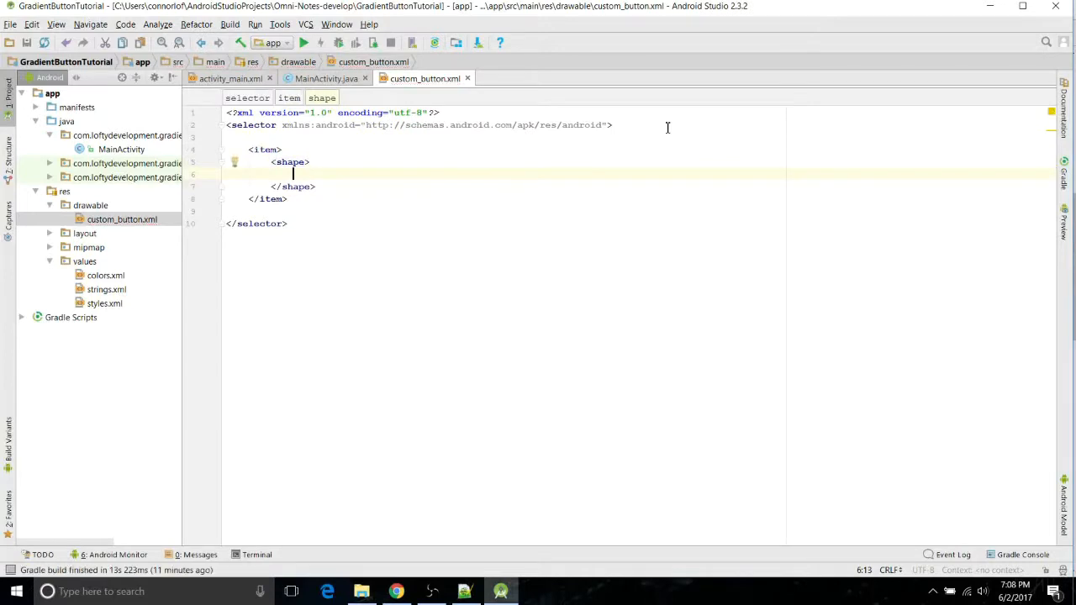
text(<gradient)
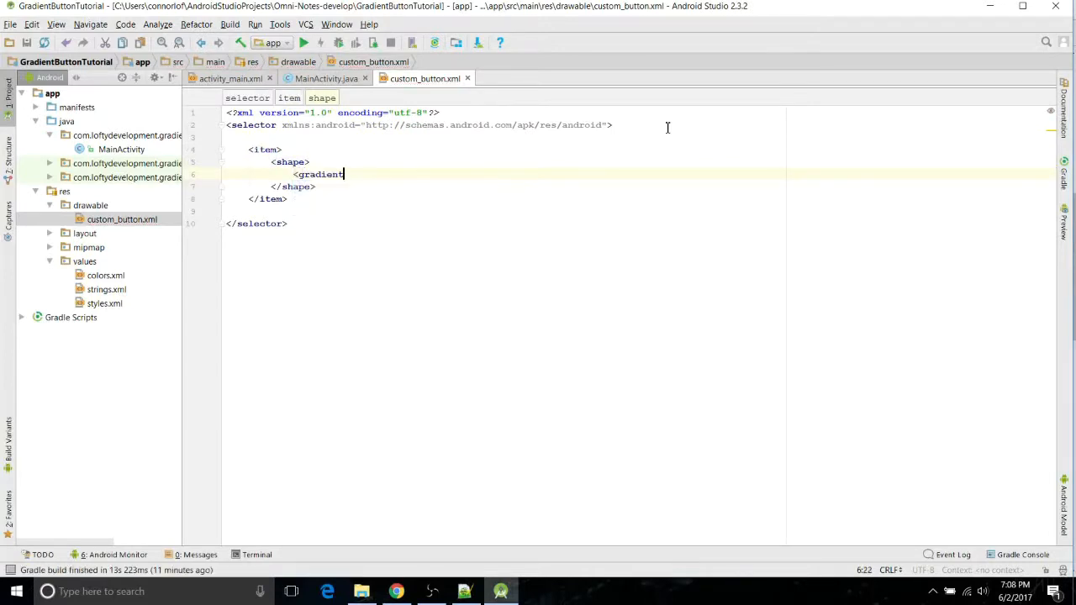
text(and)
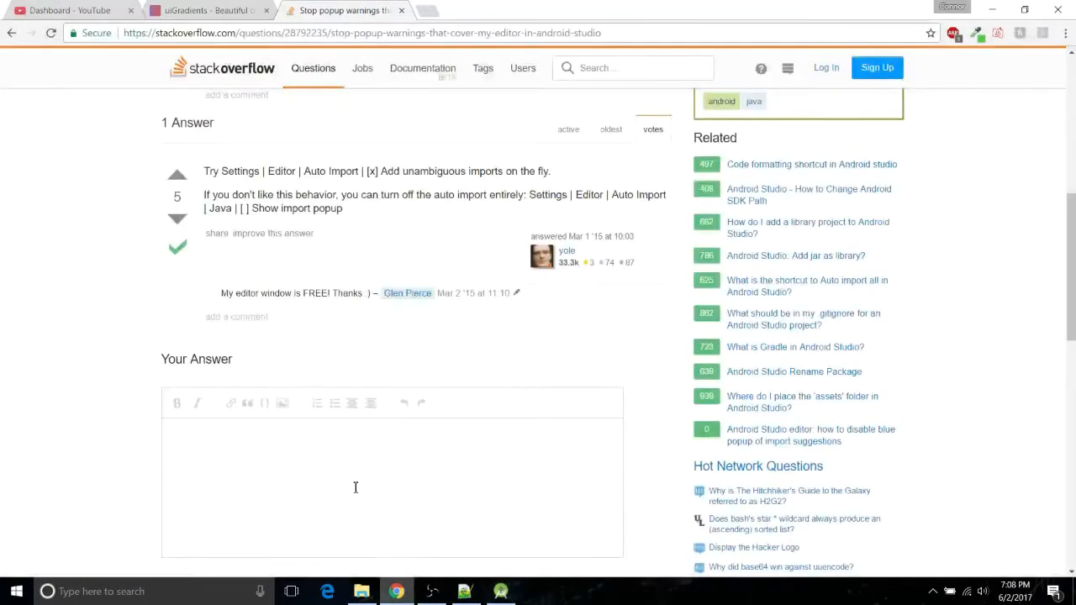
Step: View the Stack Overflow answer on disabling Android Studio auto-import popups in Chrome
click(205, 10)
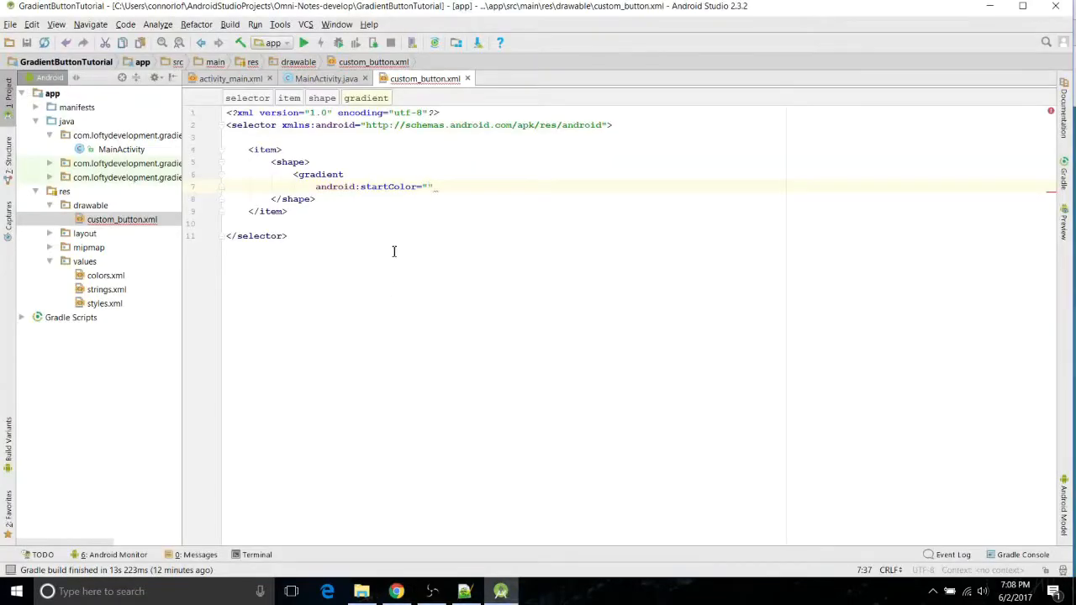
Step: Give the gradient startColor #5C258D, endColor #4389A2 and angle 270, then close it
text(#5C258D)
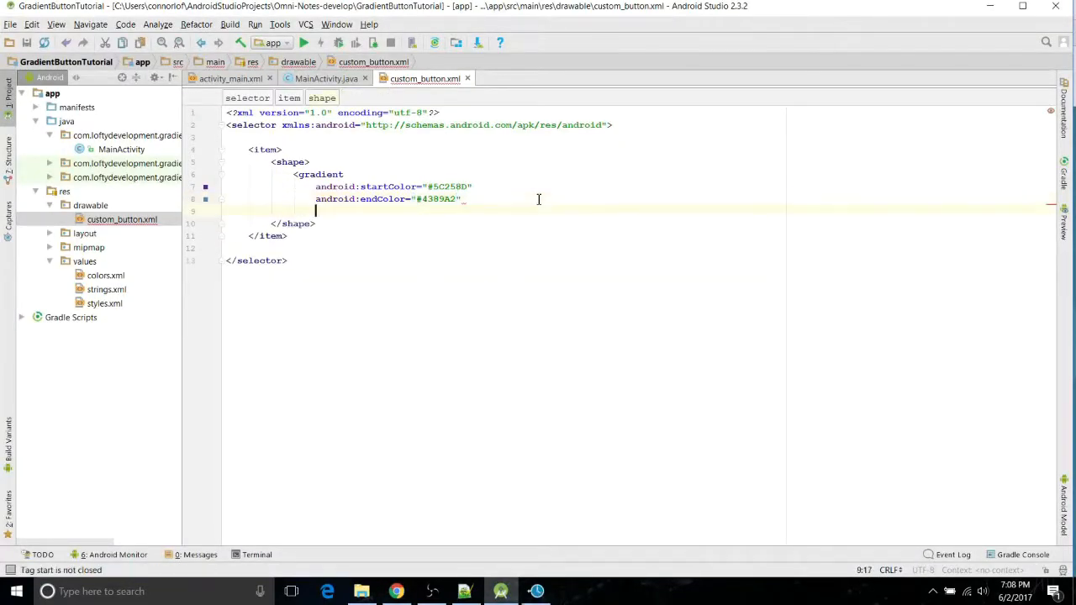
text(android:angle=")
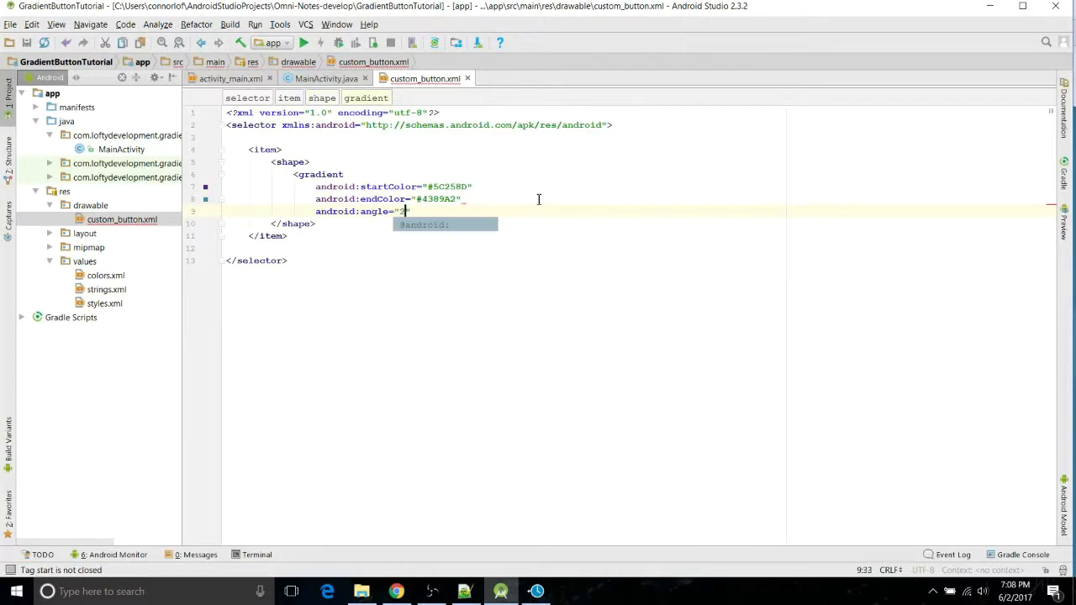
text(70)
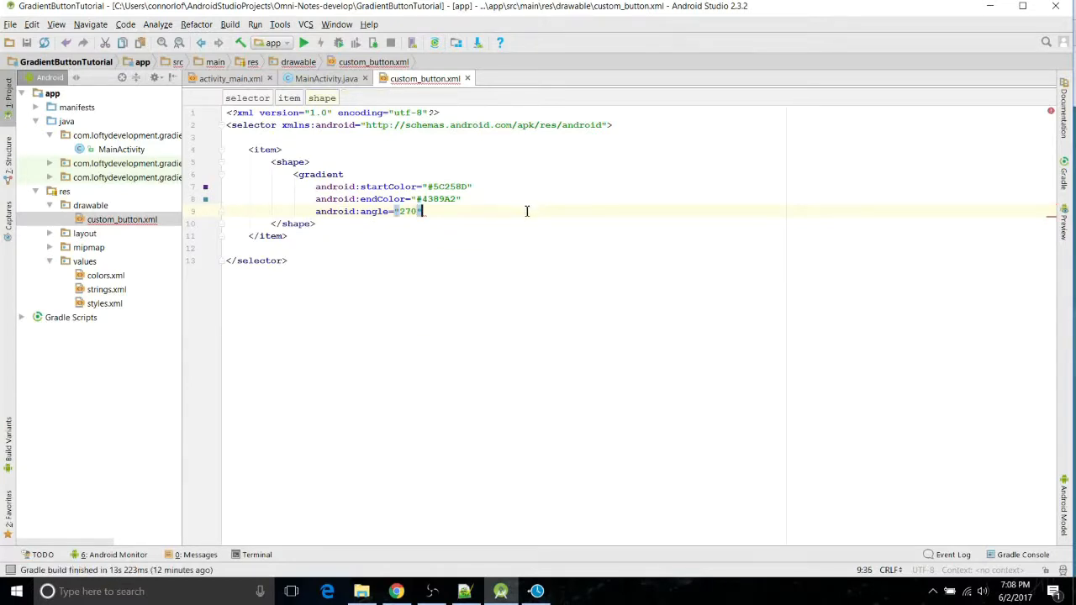
text(/>)
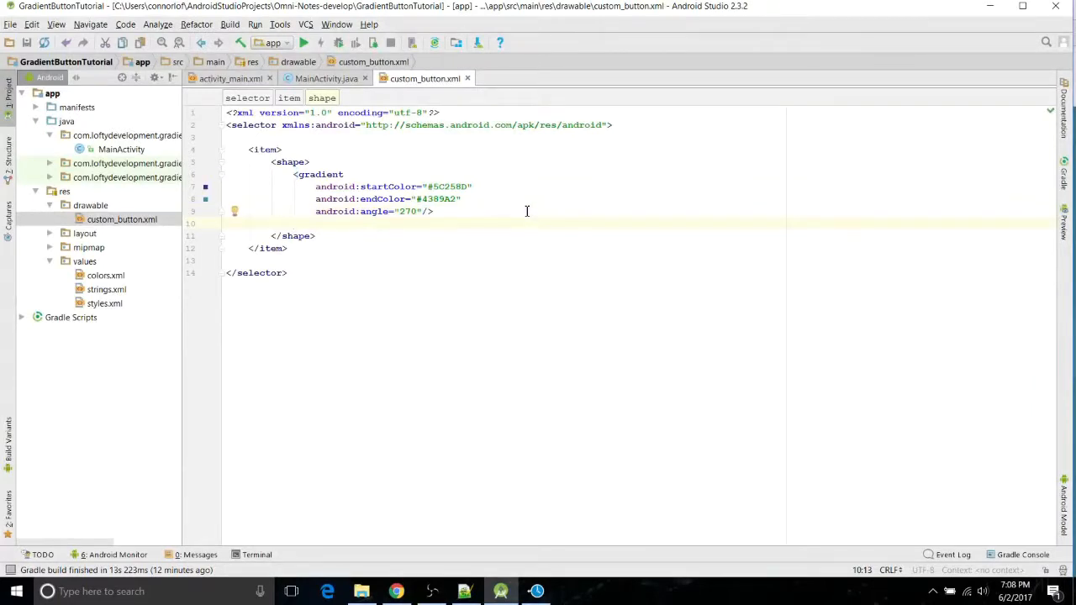
text(<stroke)
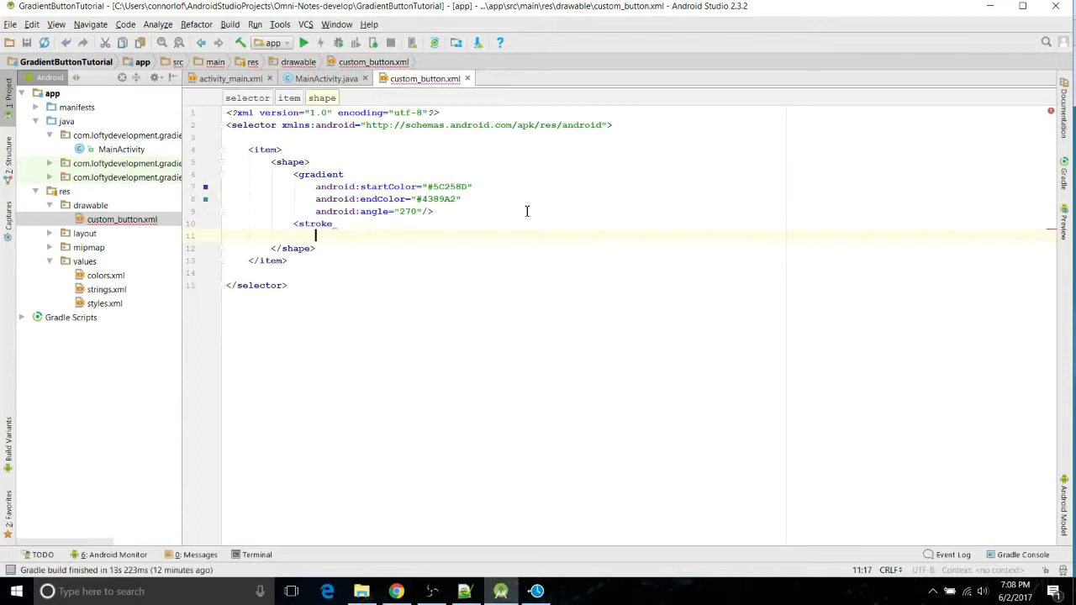
Step: Add a stroke with width 1dp and color #4389A2 beneath the gradient
text(a)
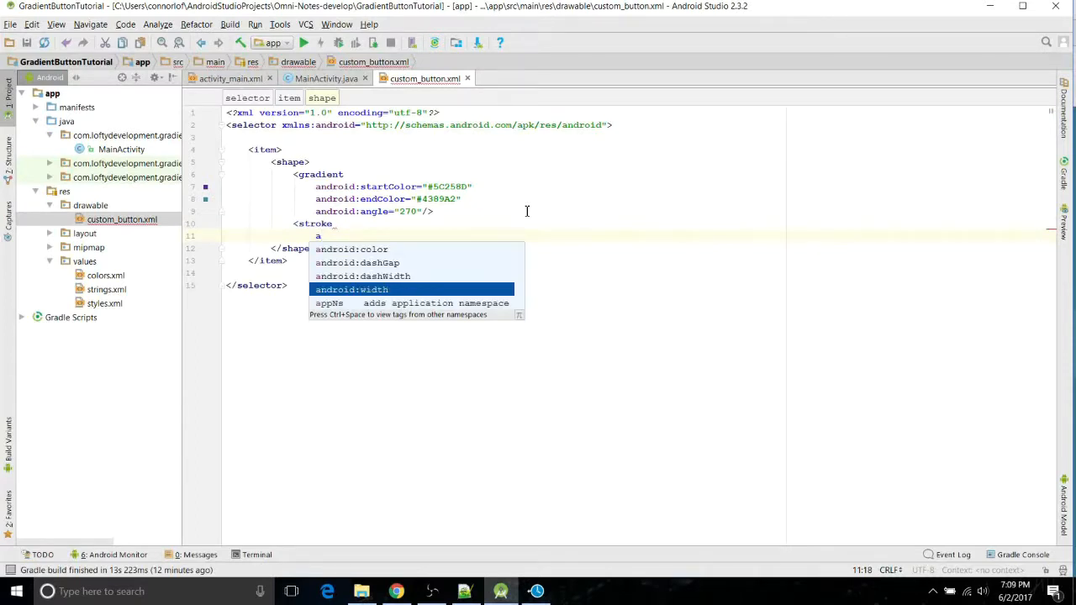
text(ndroid:width="1dp")
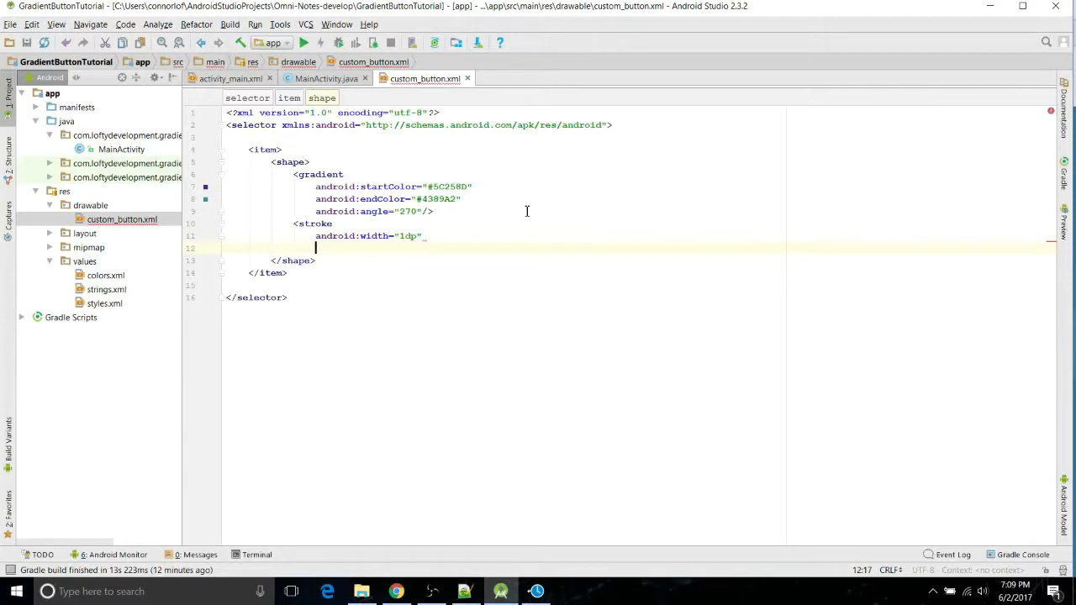
text(android:color="#4389A2"/>)
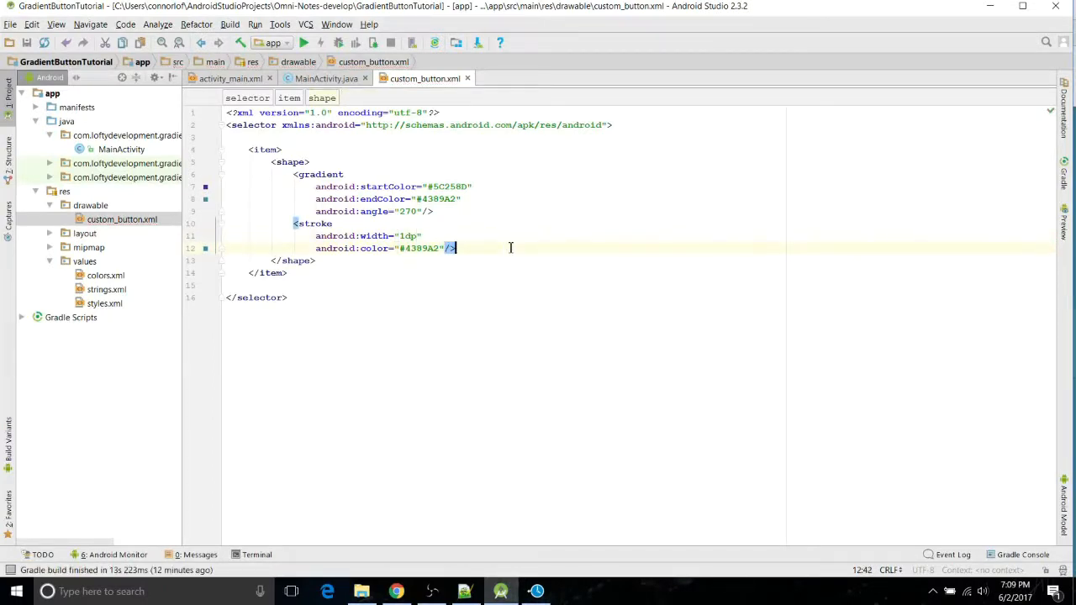
key(enter)
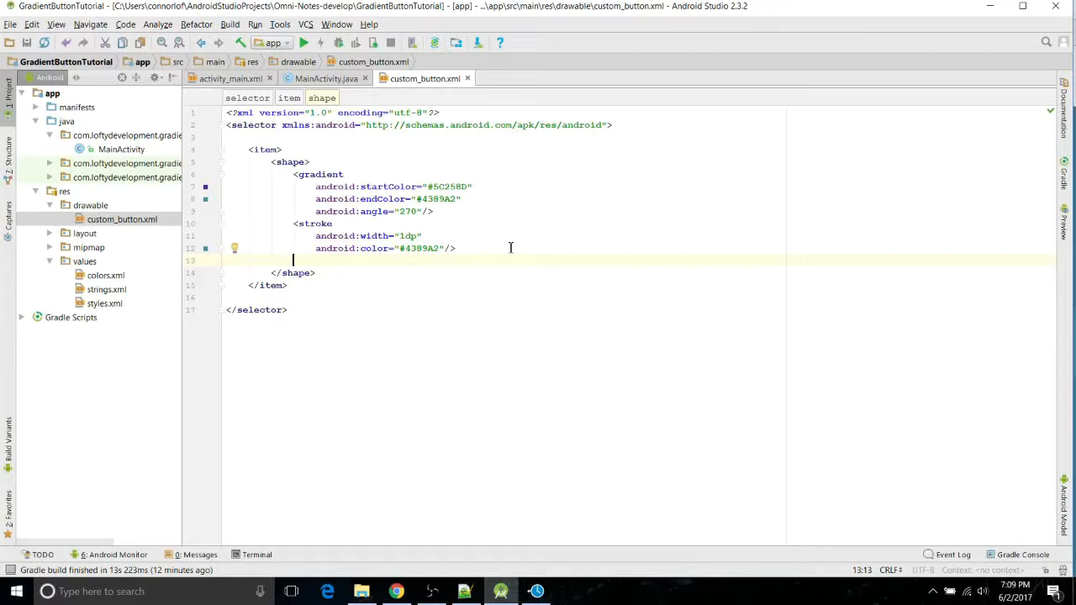
text(<)
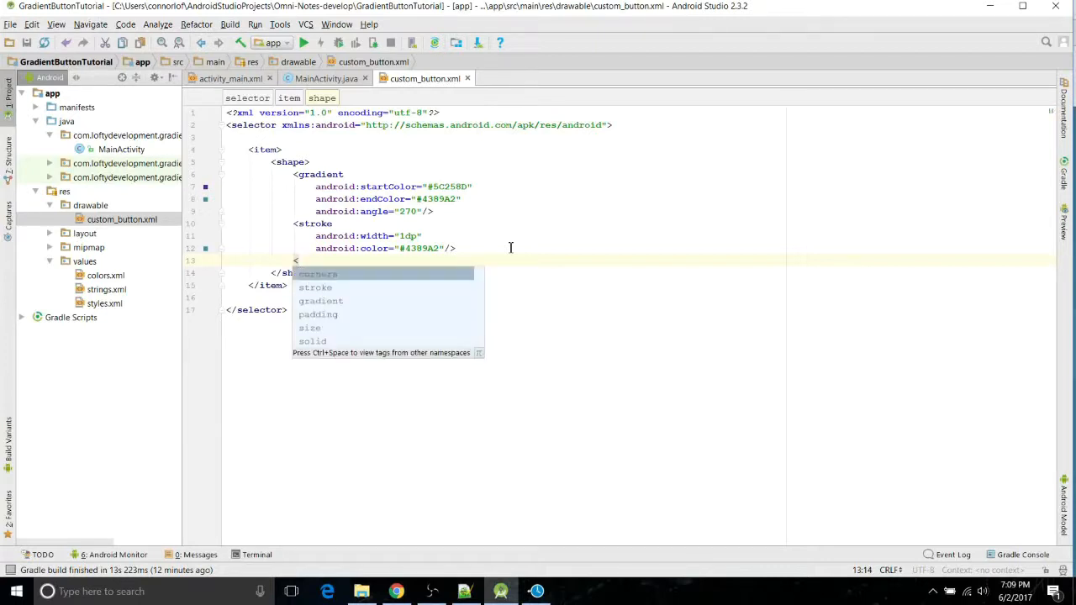
Step: Add a corners tag with a 4dp radius to the shape
text(corners)
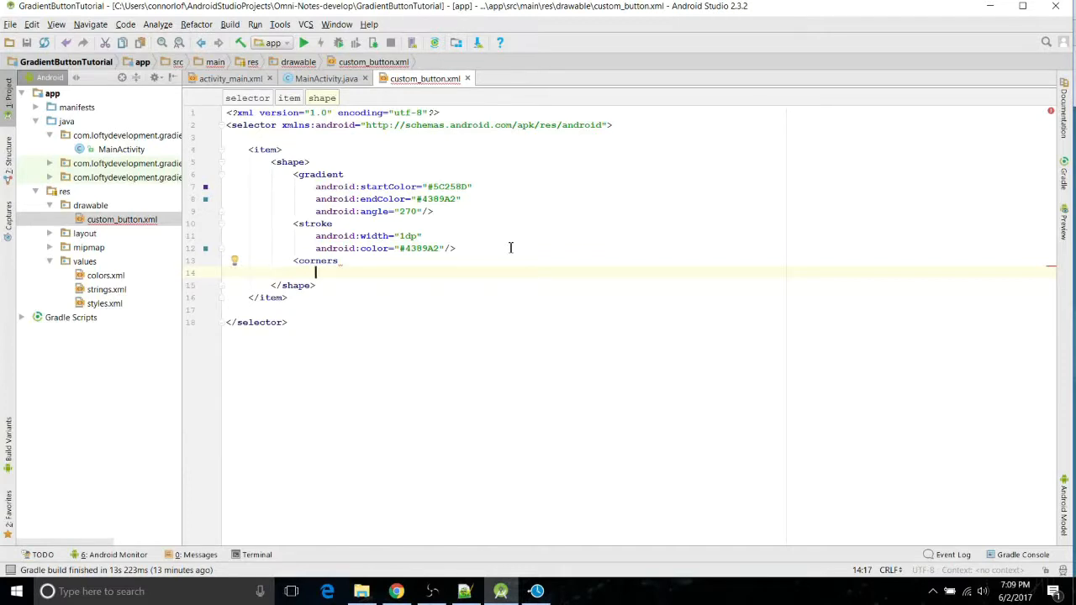
text(android:radius="4d)
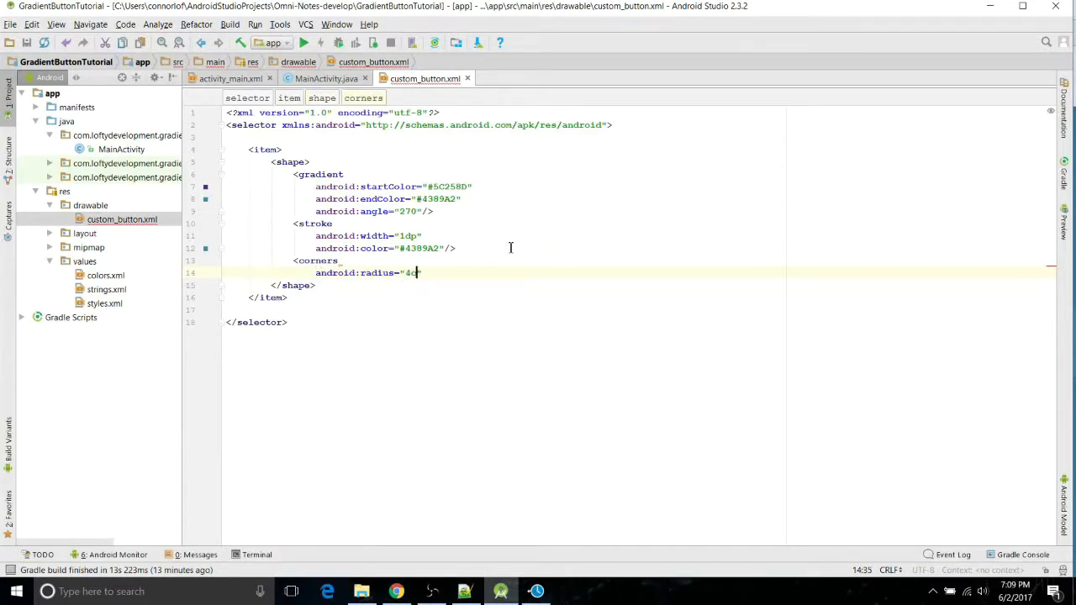
text(p")
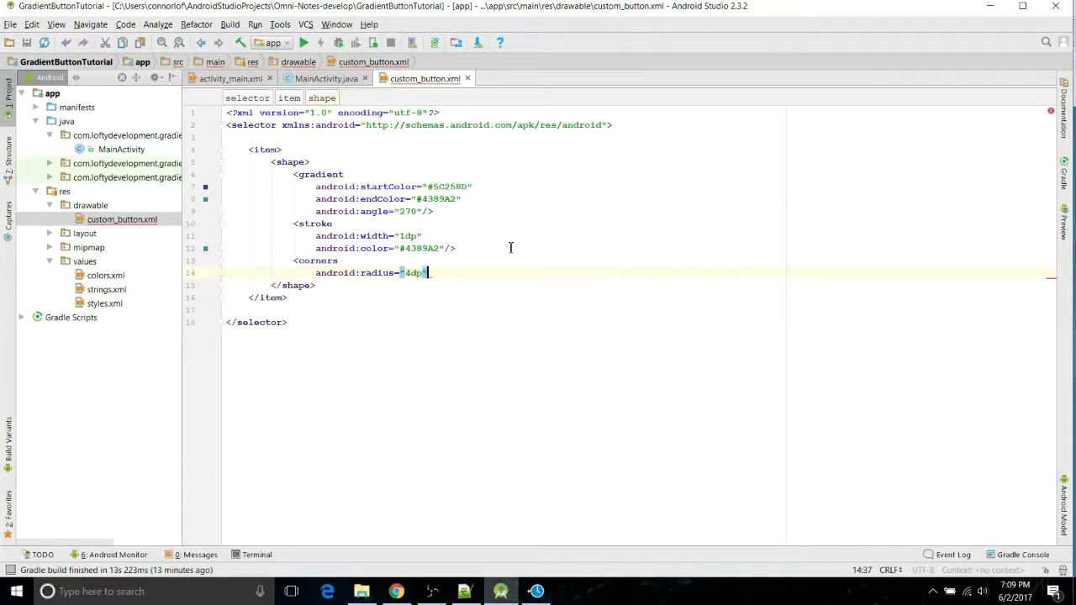
key(enter)
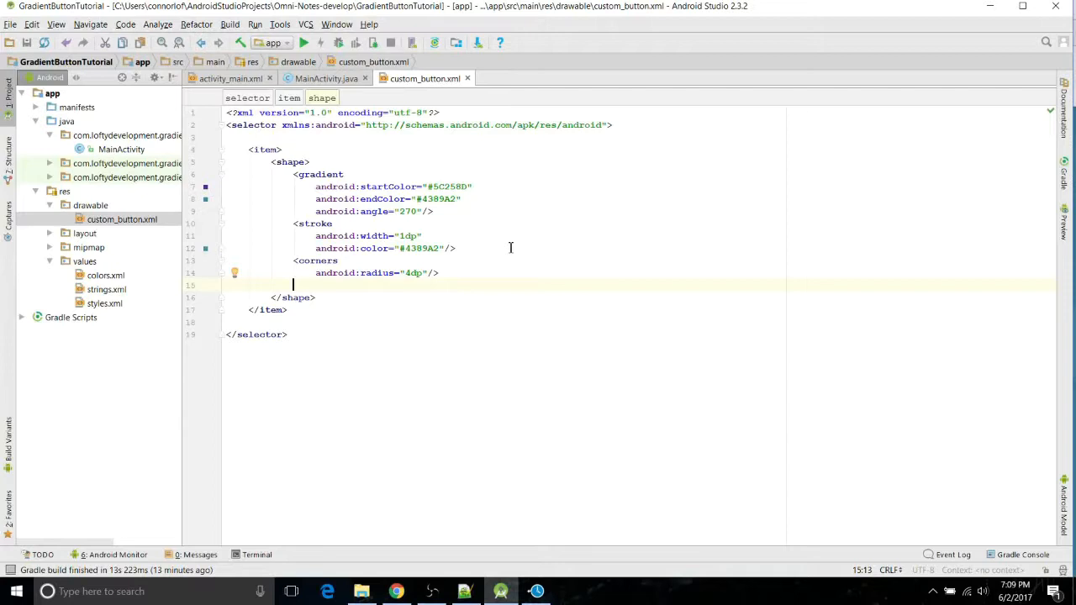
Step: Add a padding tag with right, top, bottom and left all set to 10dp
text(<padding)
text(android:right=")
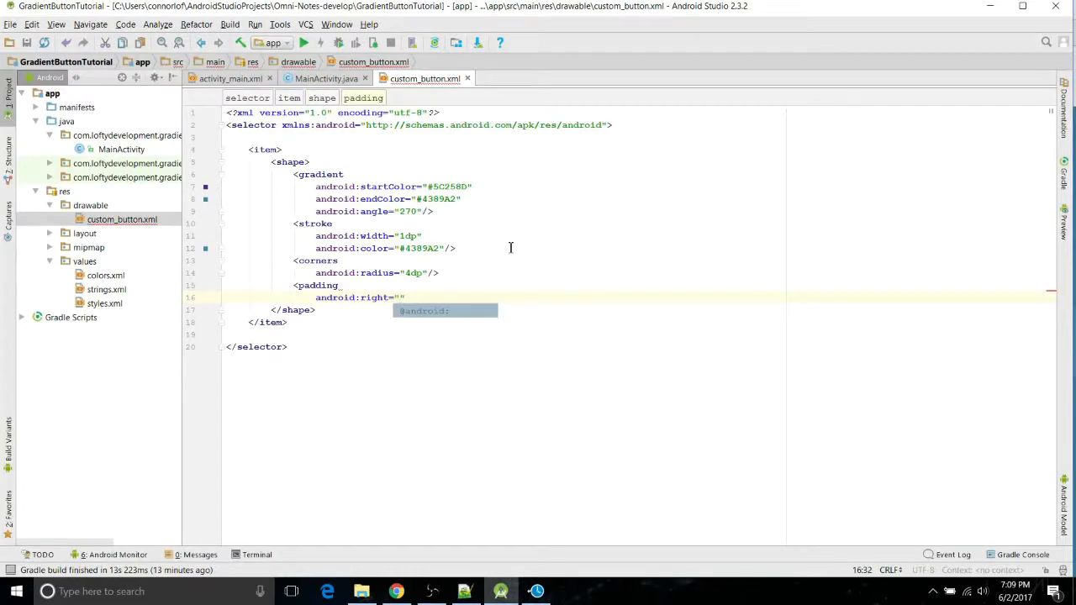
text(10dp)
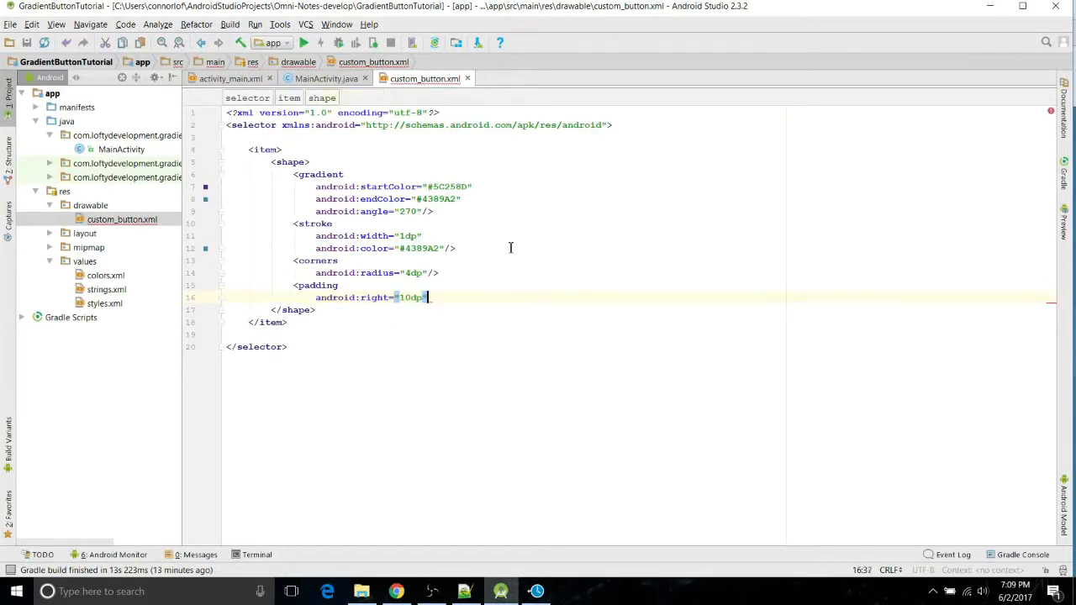
text(android:top=")
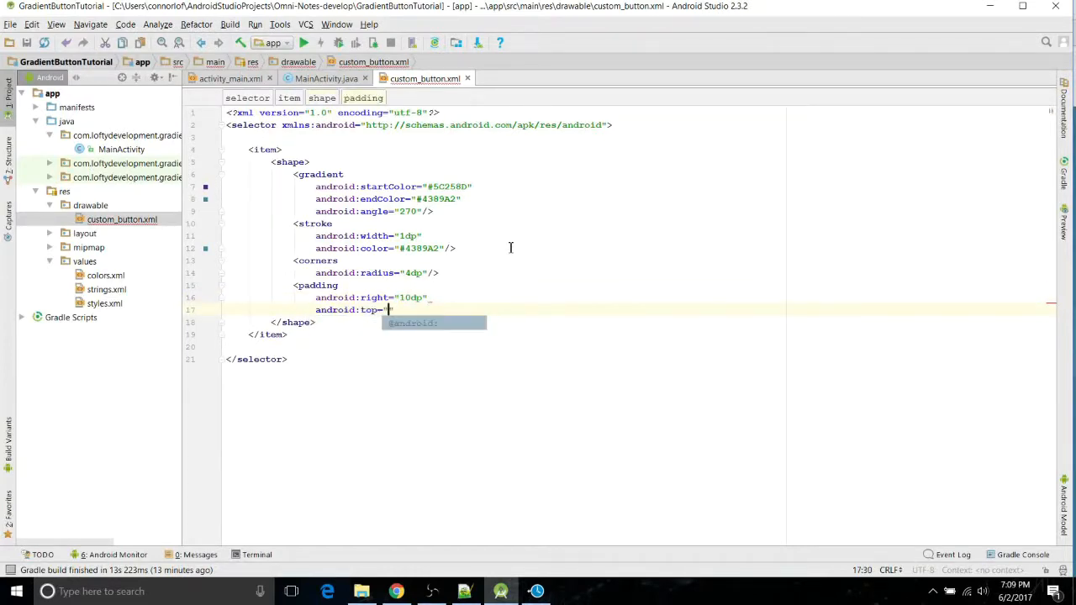
text(10dp")
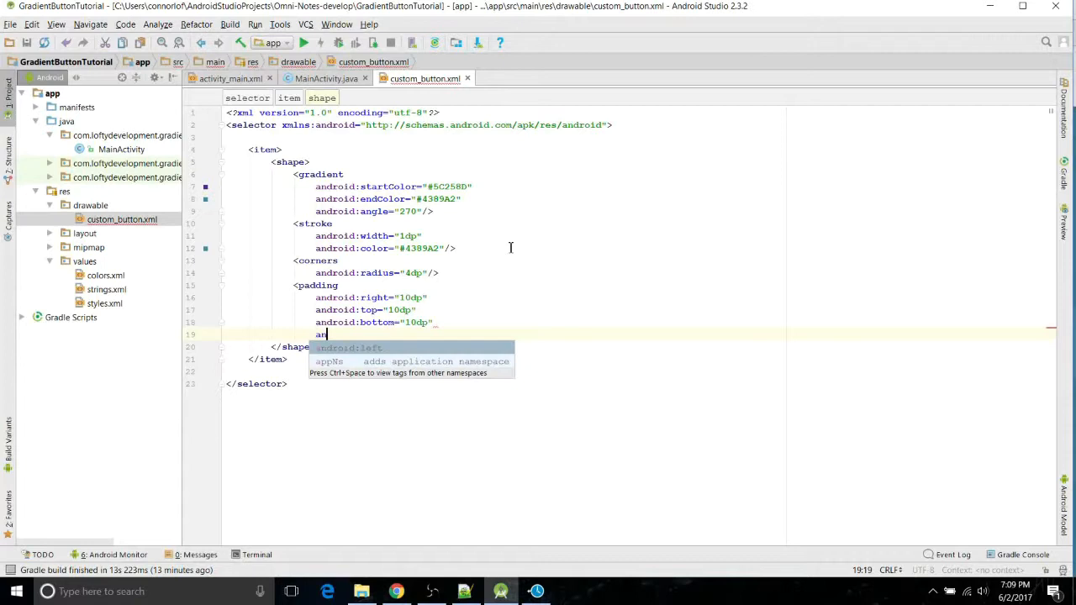
text(android:left="10dp")
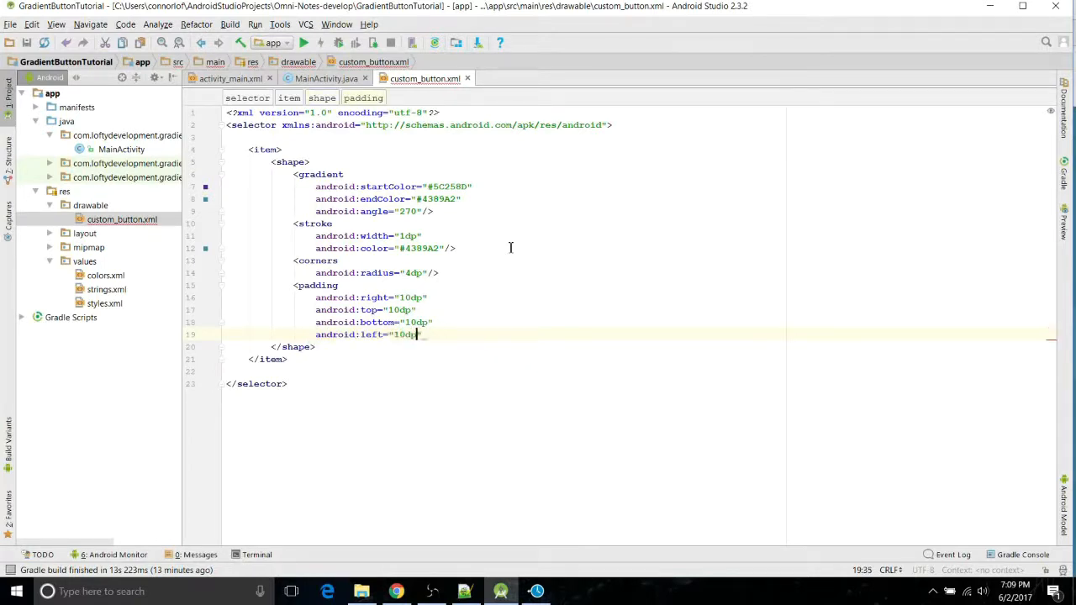
text(/>)
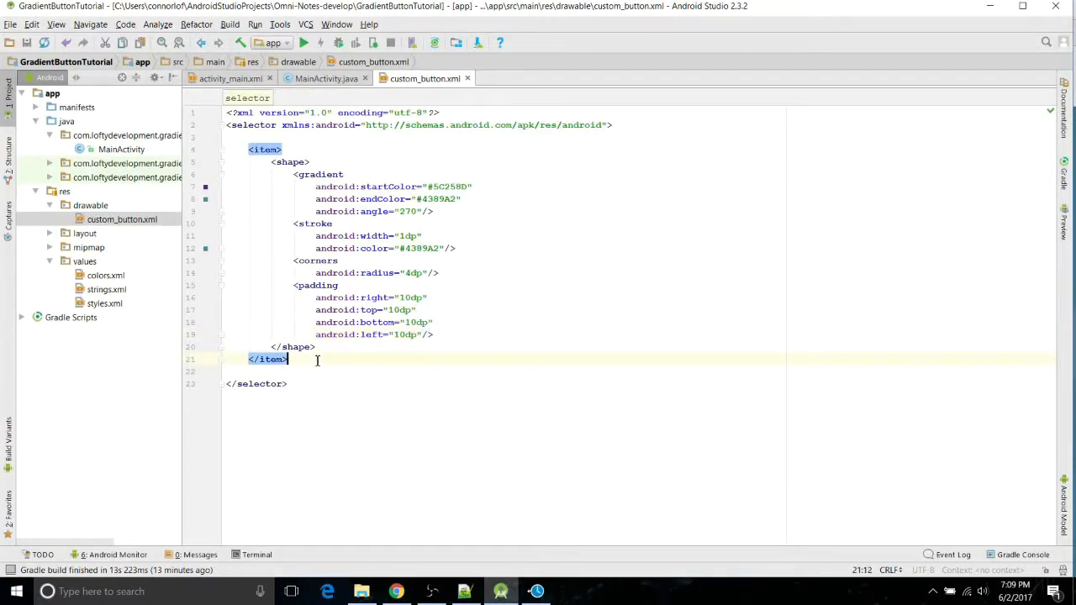
Step: Add an item with android:state_pressed="true" whose shape has a solid #4389A2 fill
key(enter)
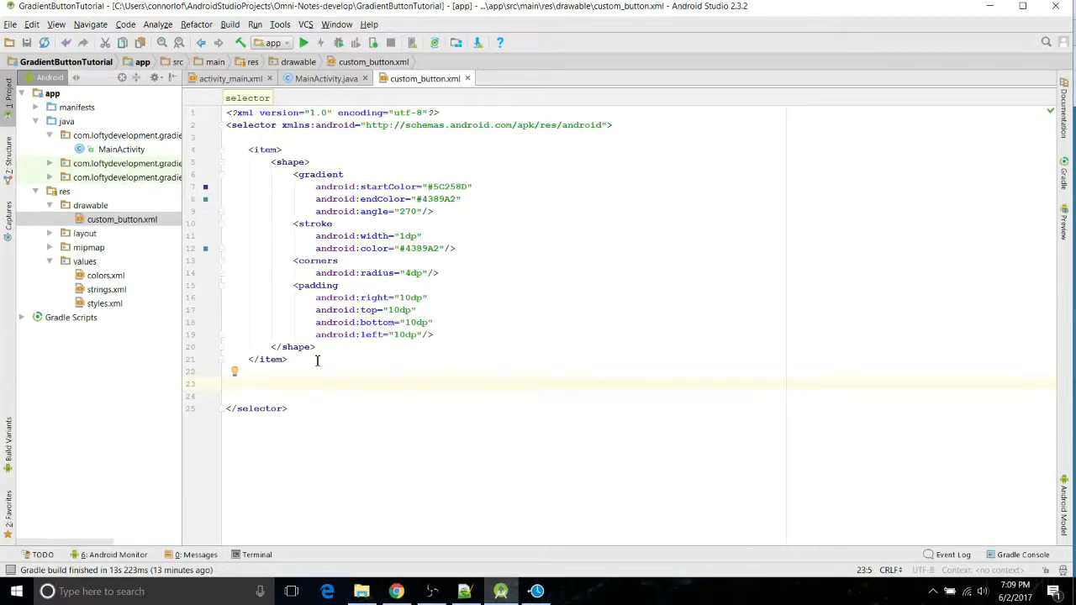
text(<item a)
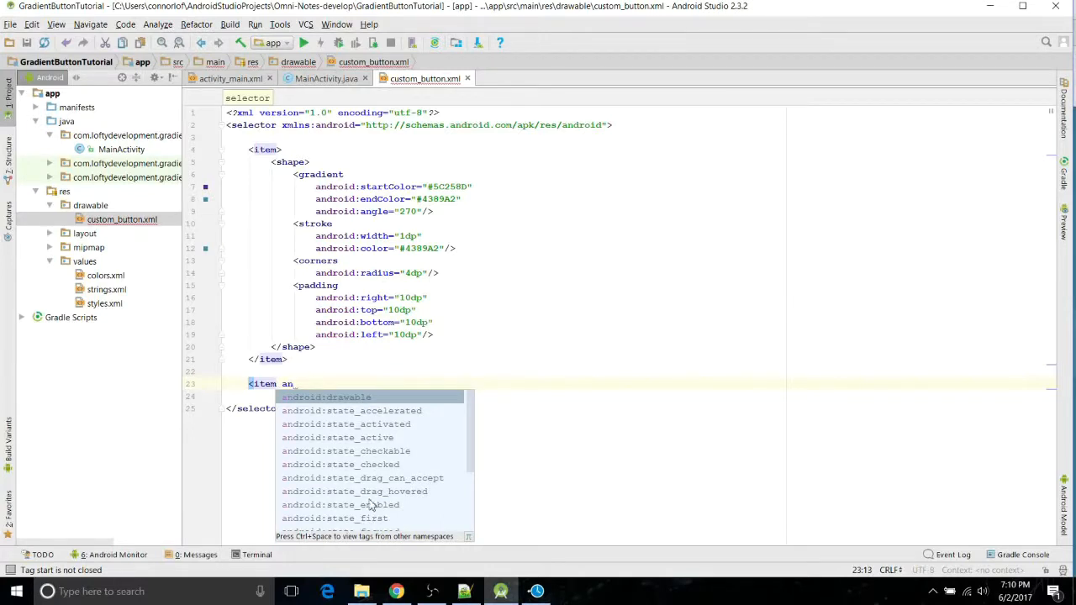
text(n)
click(641, 395)
text(<)
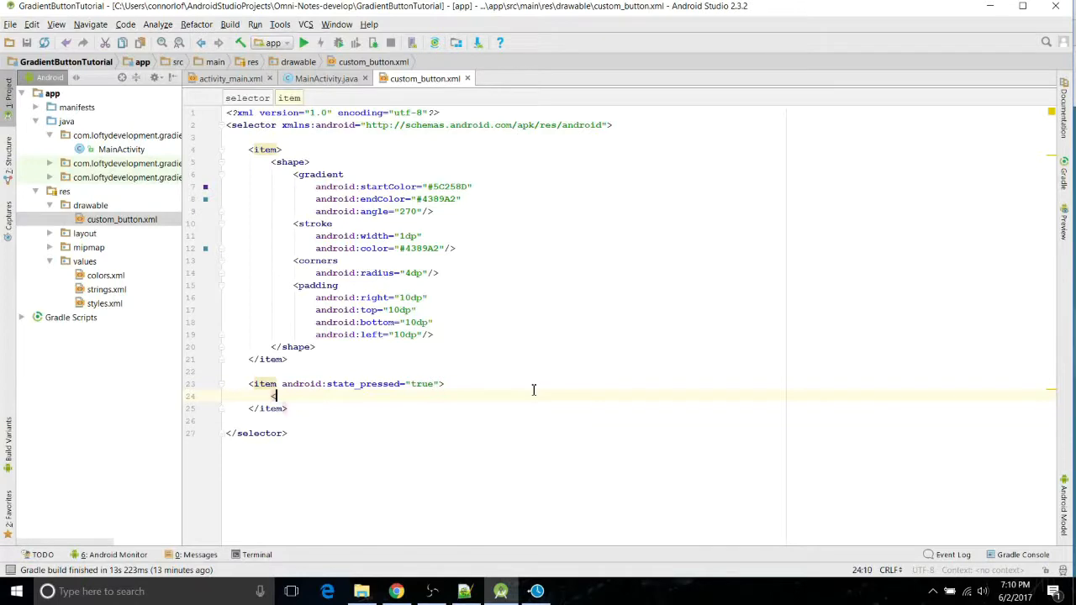
text(shape>)
text(<)
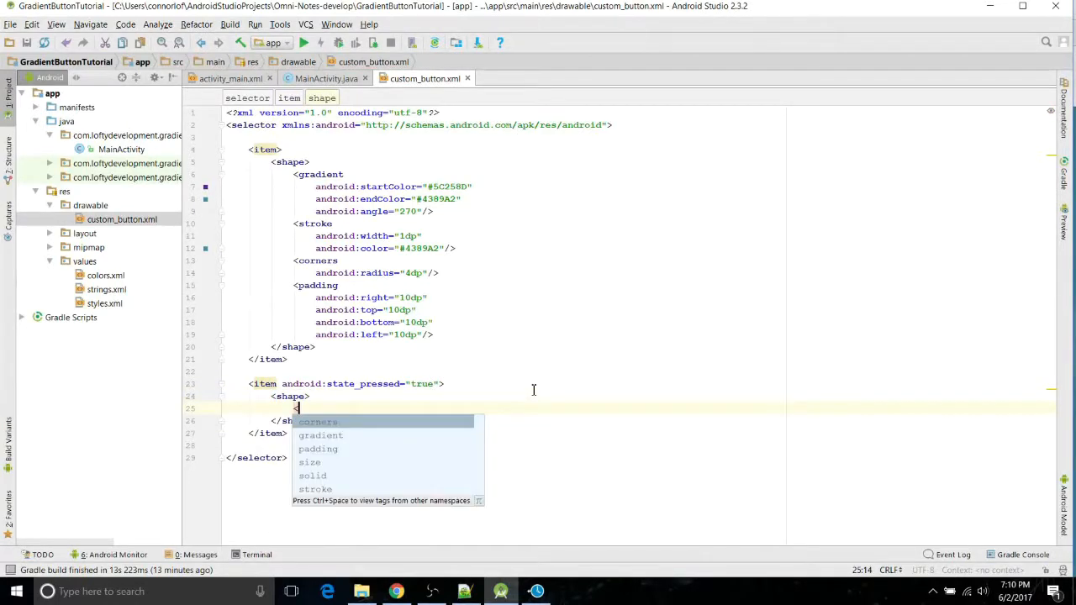
text(solid)
text(android:color=")
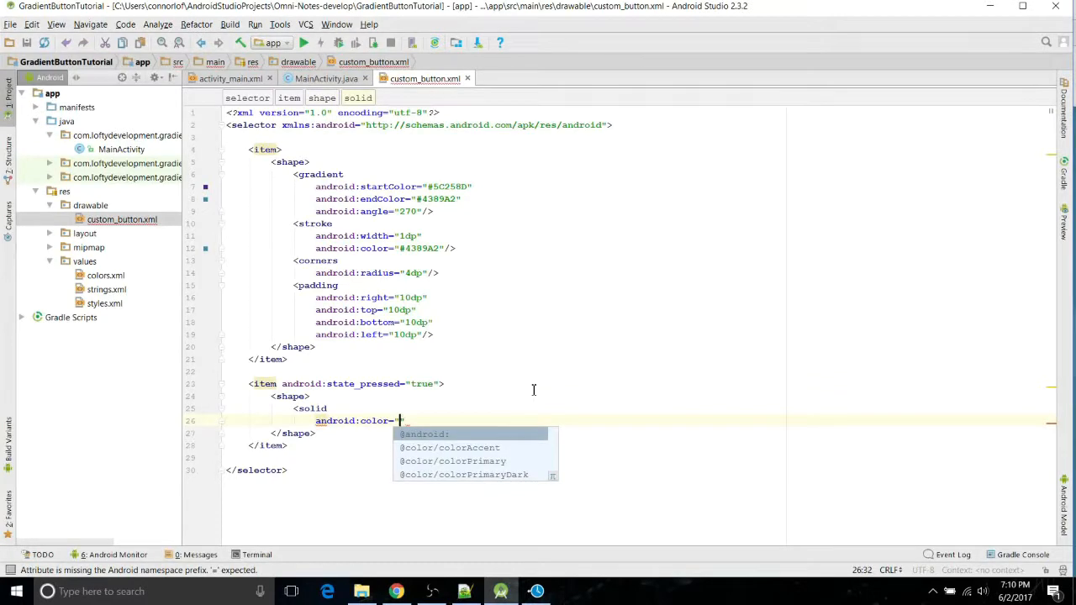
mouse_move(441, 199)
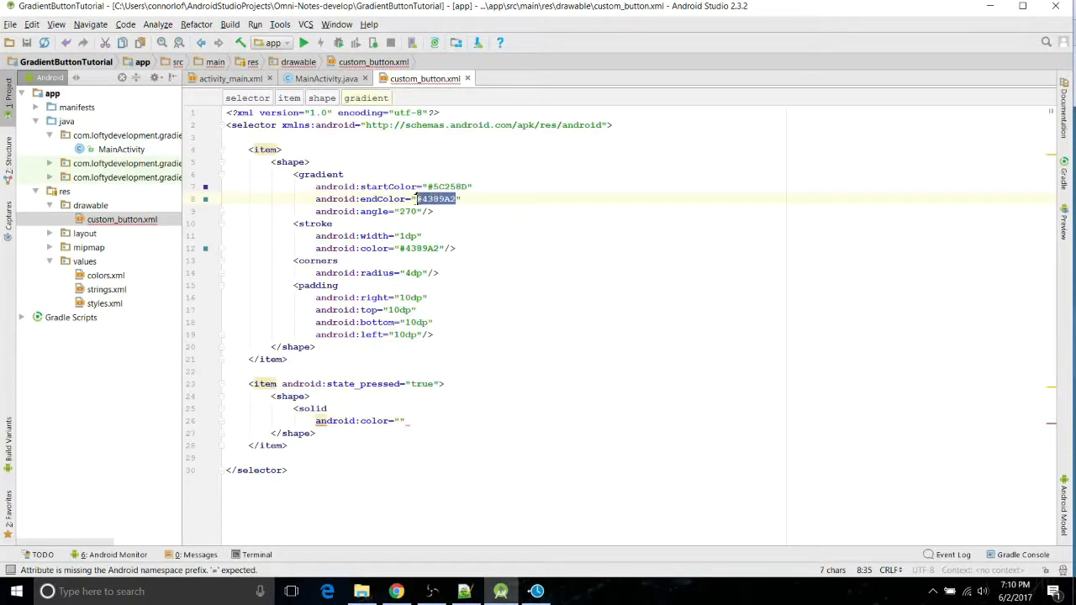
text(#4389A2)
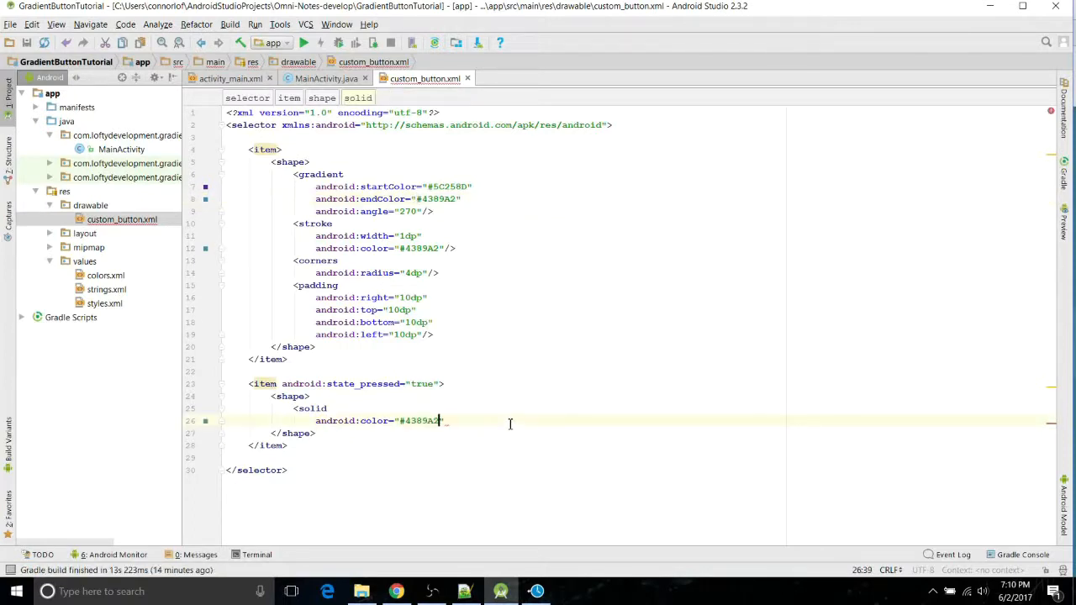
text(/>)
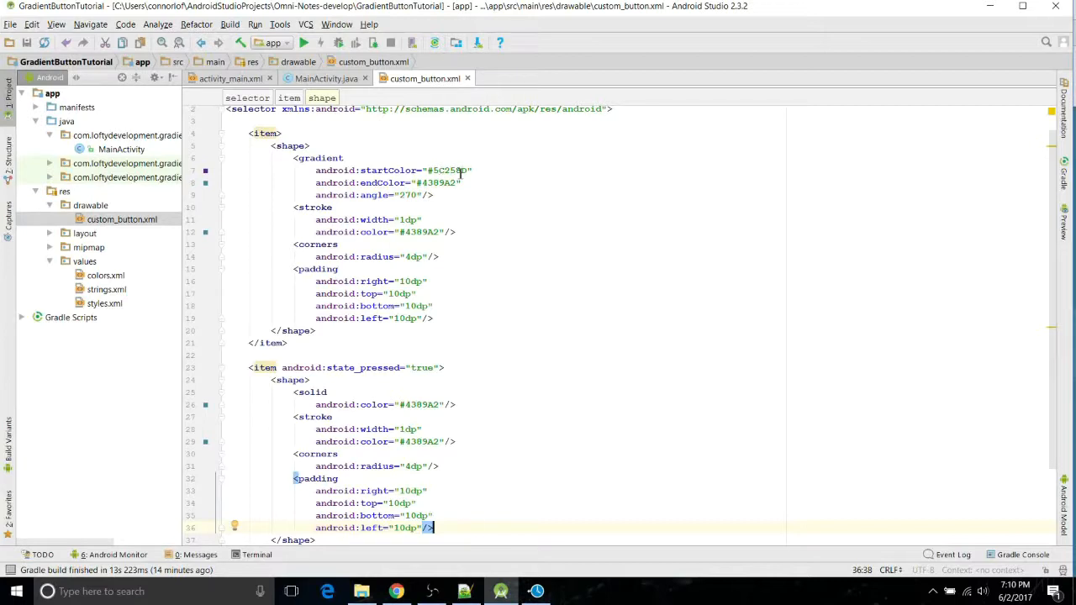
Step: Replace the pressed-state stroke color with #5C258D copied from the gradient startColor
double_click(448, 170)
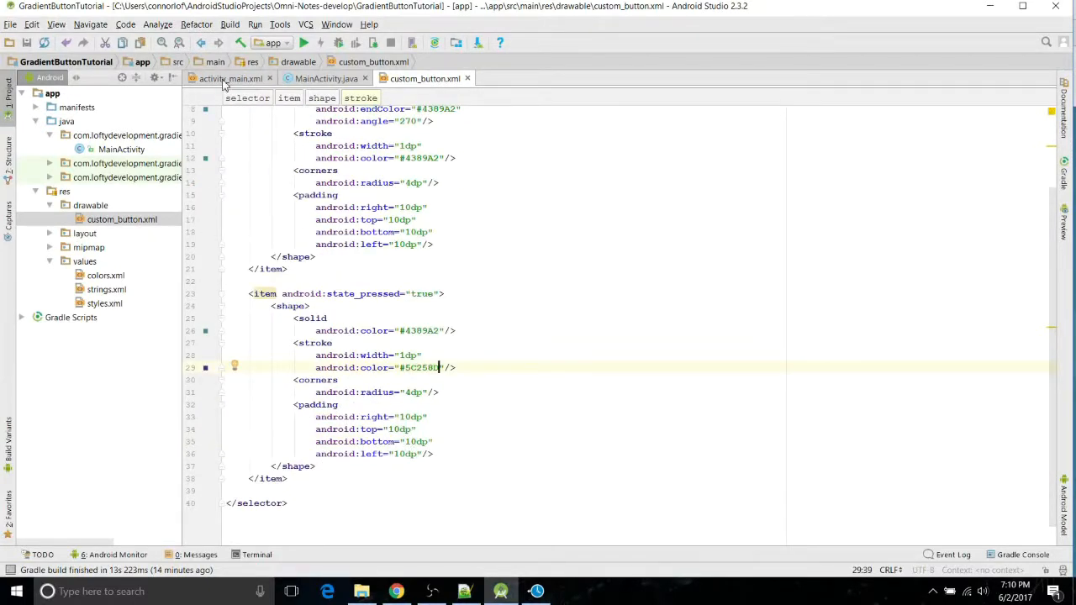
Step: Show activity_main.xml as XML text and delete the Button's editor absolute-position attributes
click(227, 79)
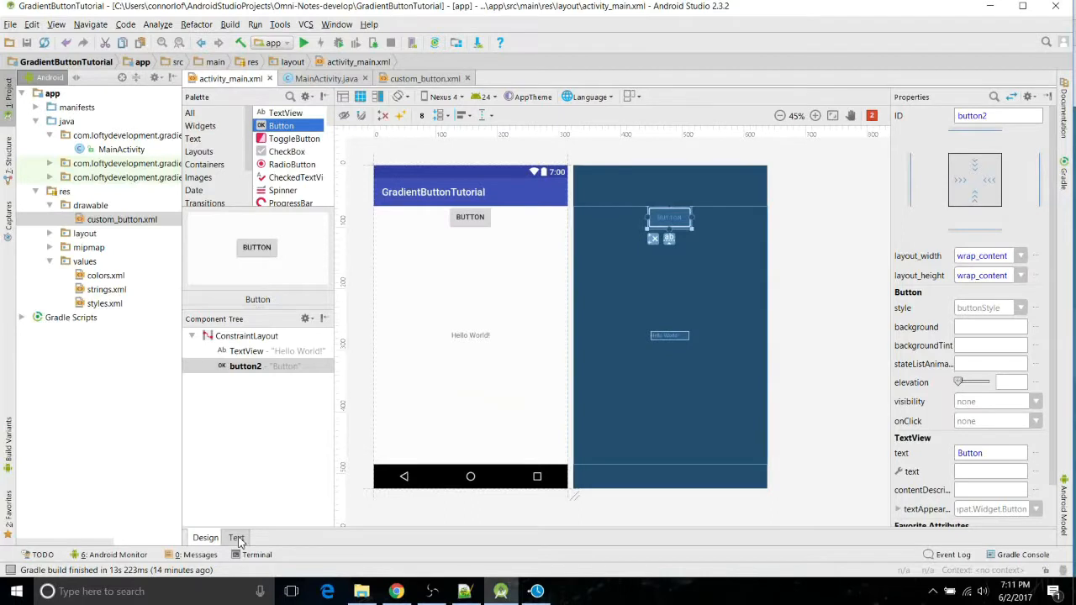
click(235, 538)
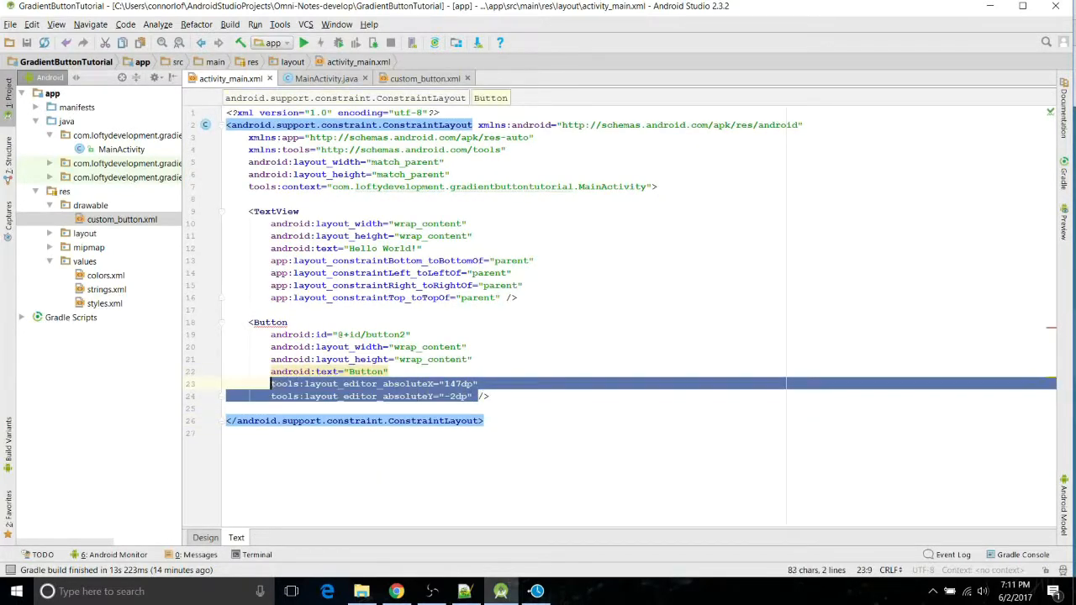
key(Delete)
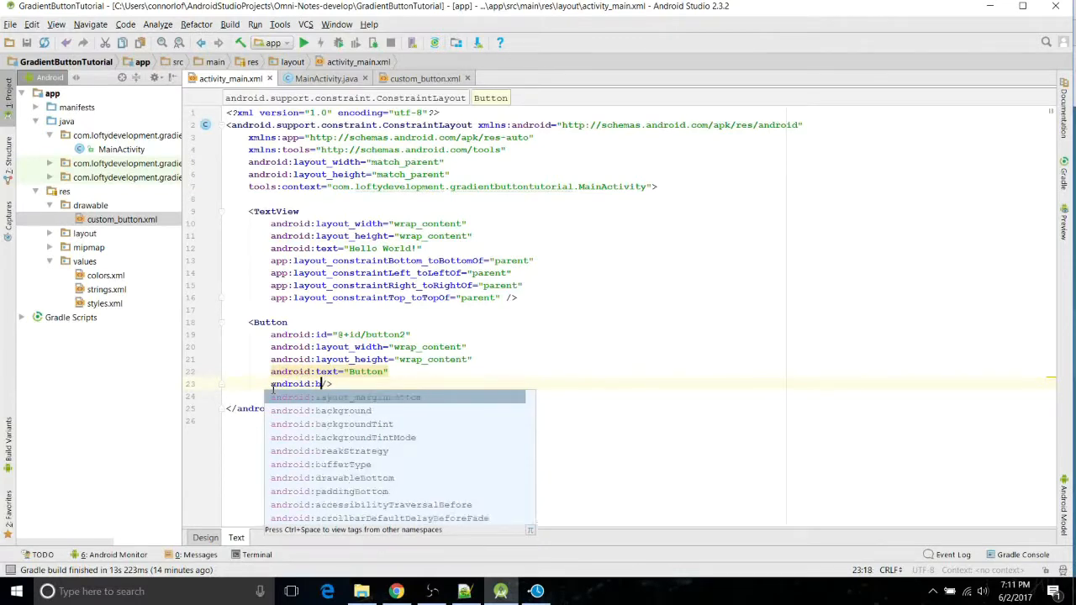
text(ackground=")
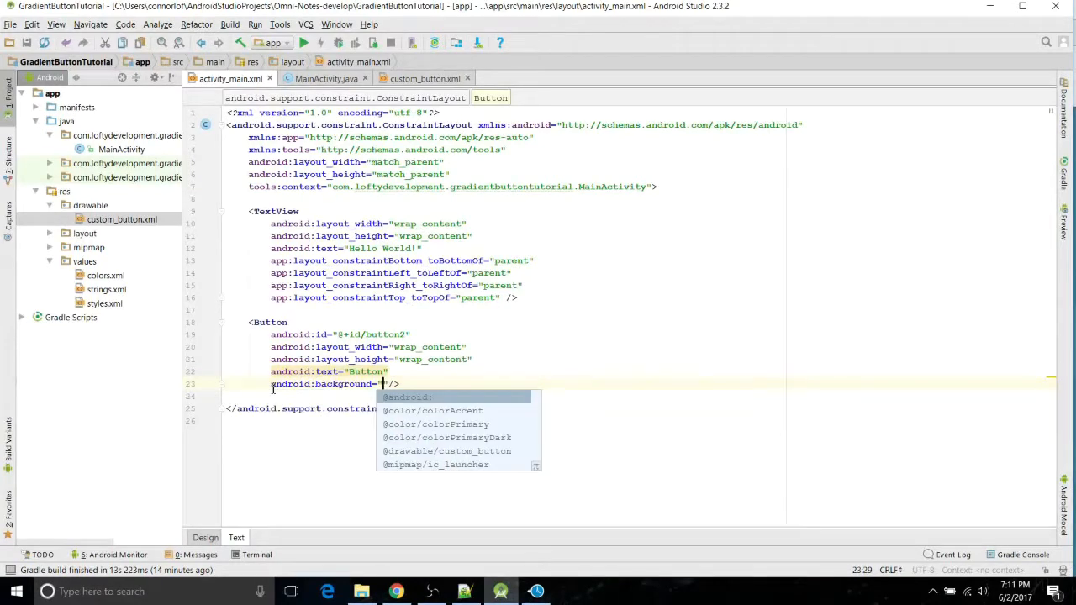
text(@)
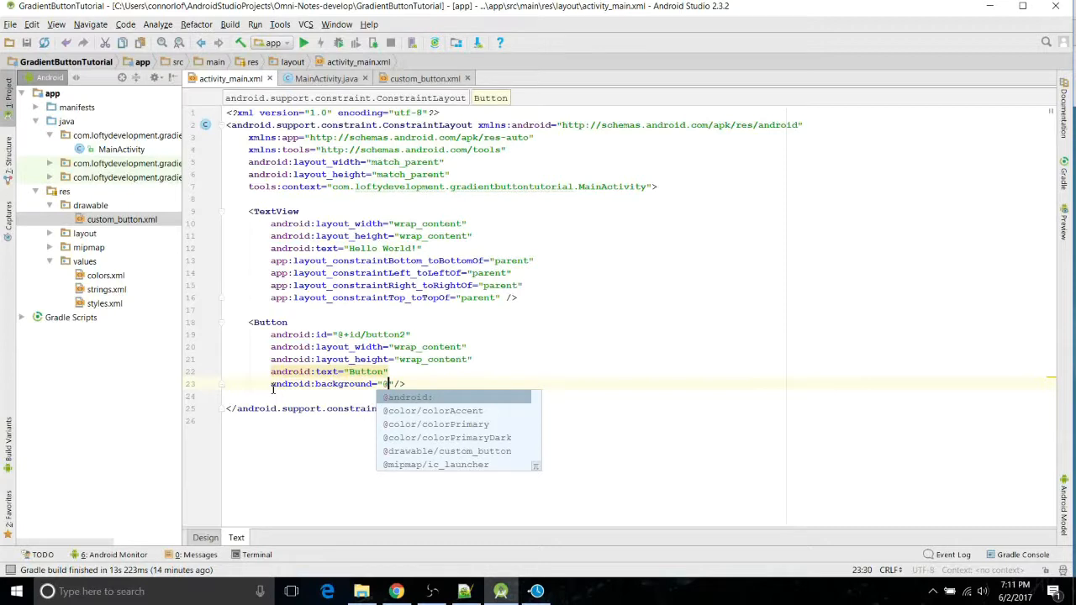
text(d)
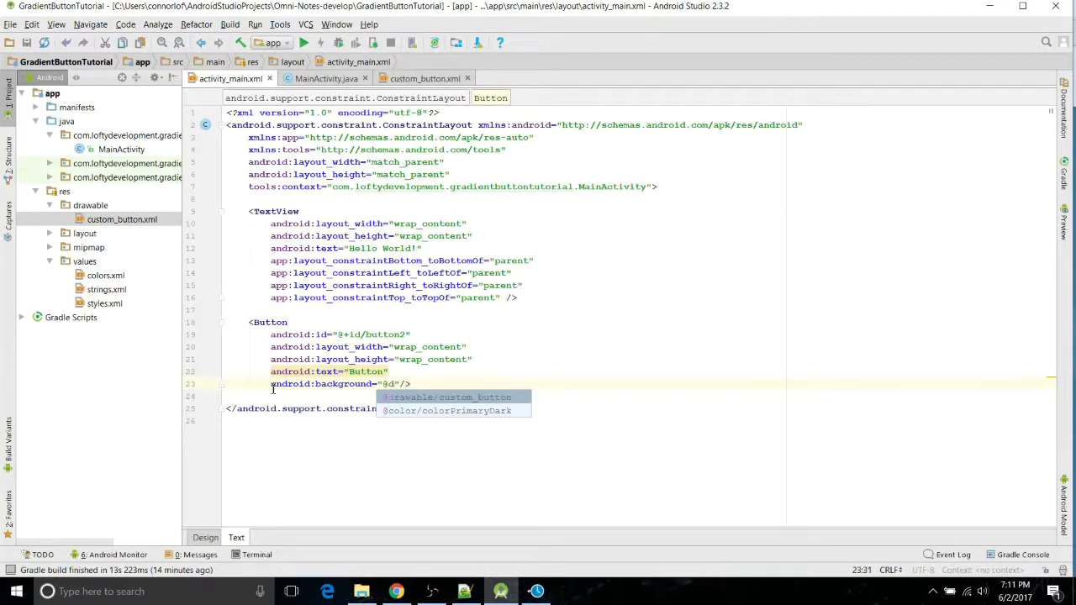
click(447, 397)
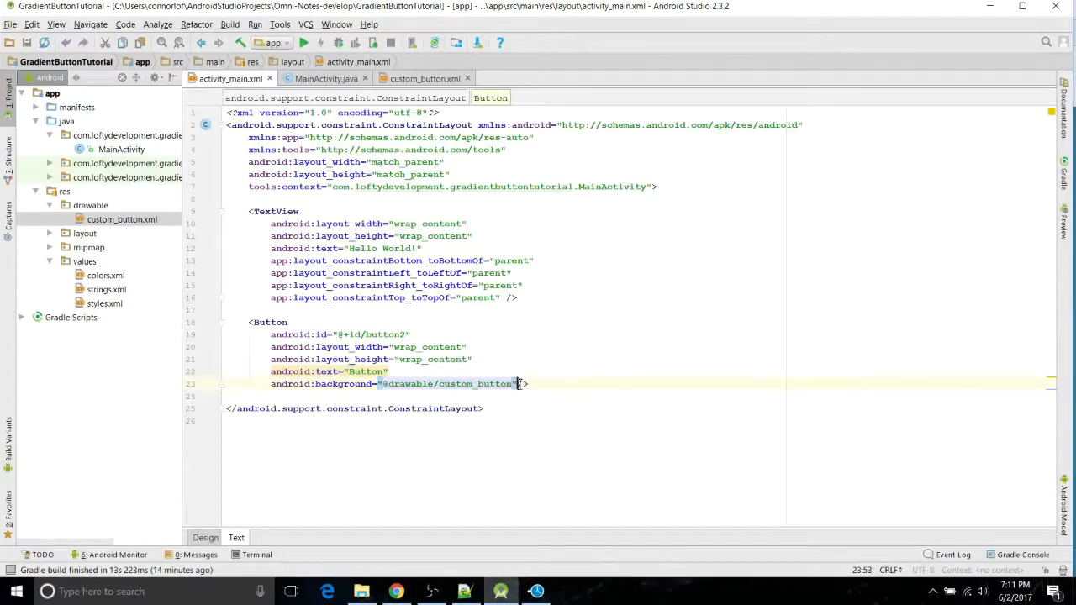
Step: Set the Button's android:textColor to #ffffff and preview the styled button in Design view
text(a/>)
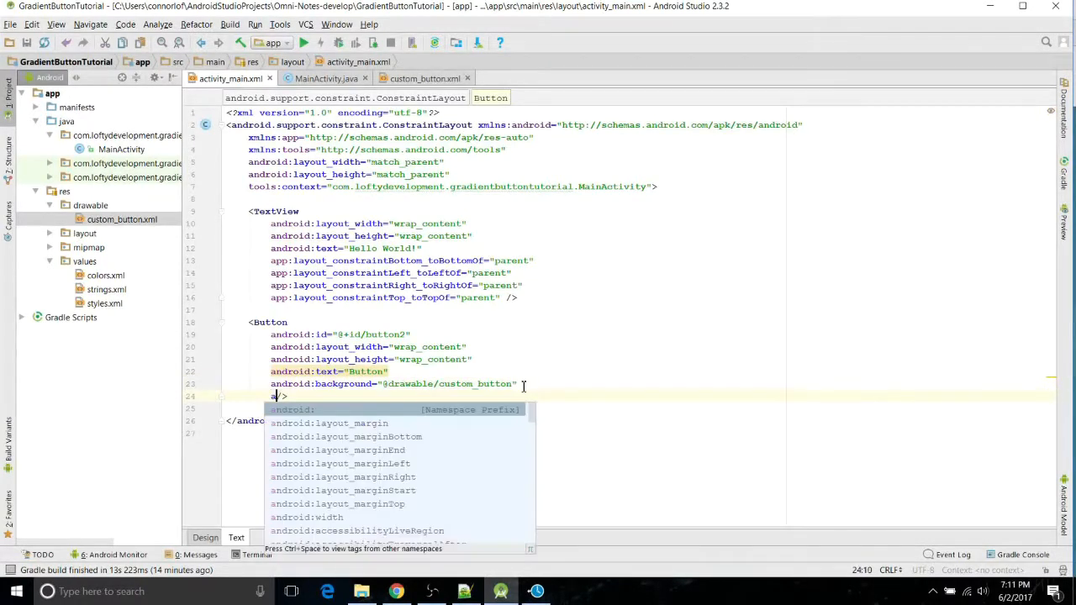
text(ndroid)
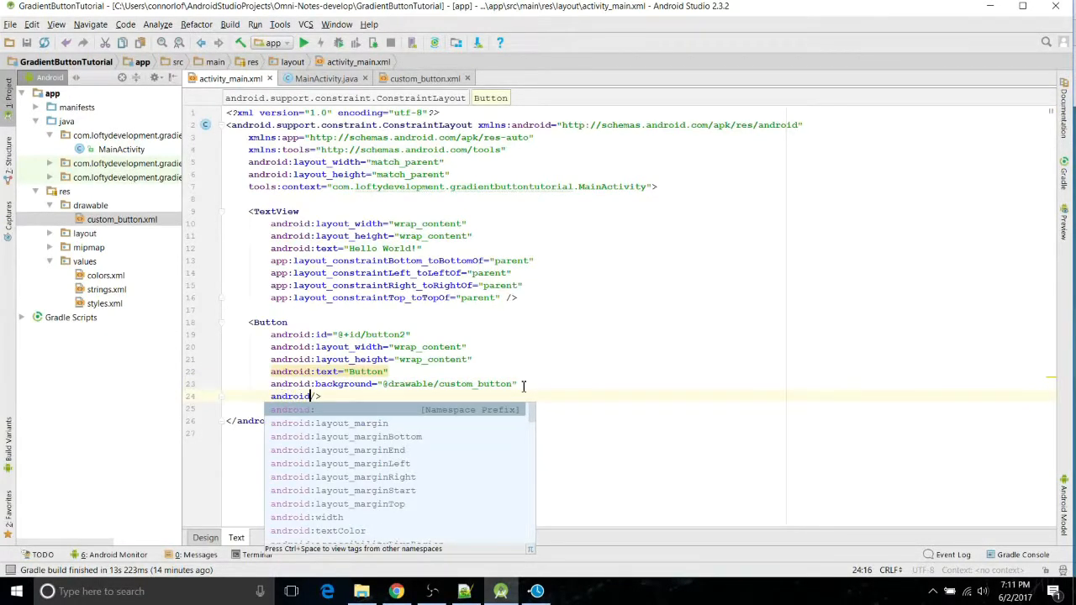
text(textColor="#)
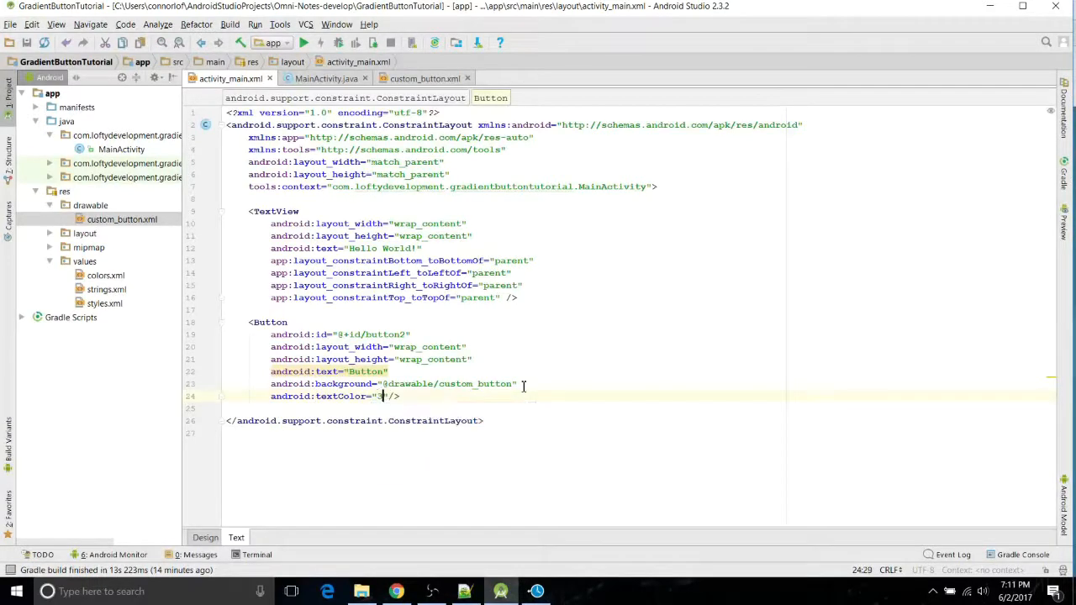
text(ffff)
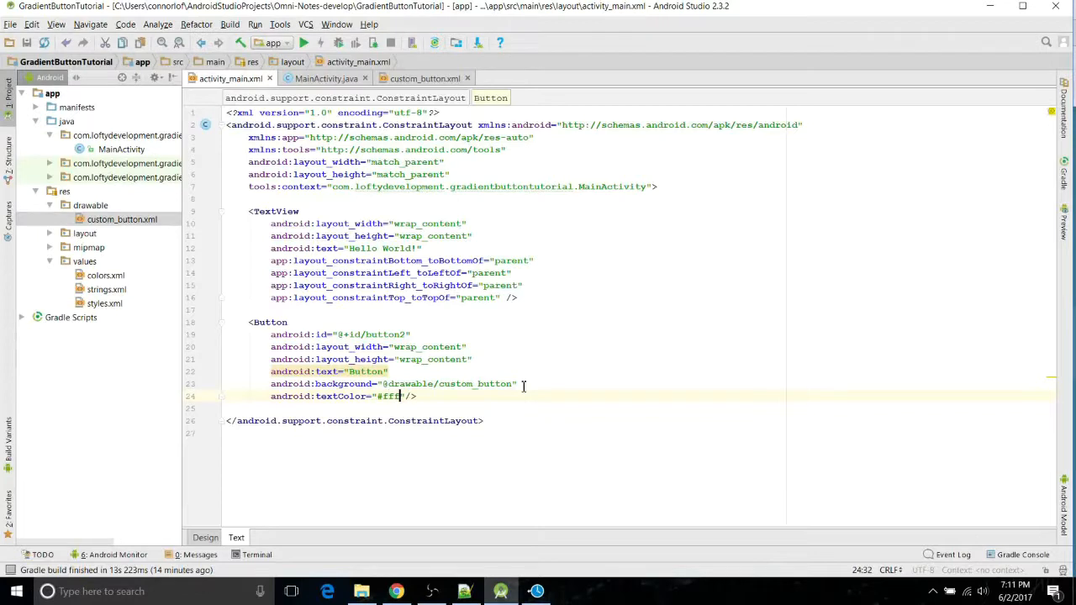
text(fff)
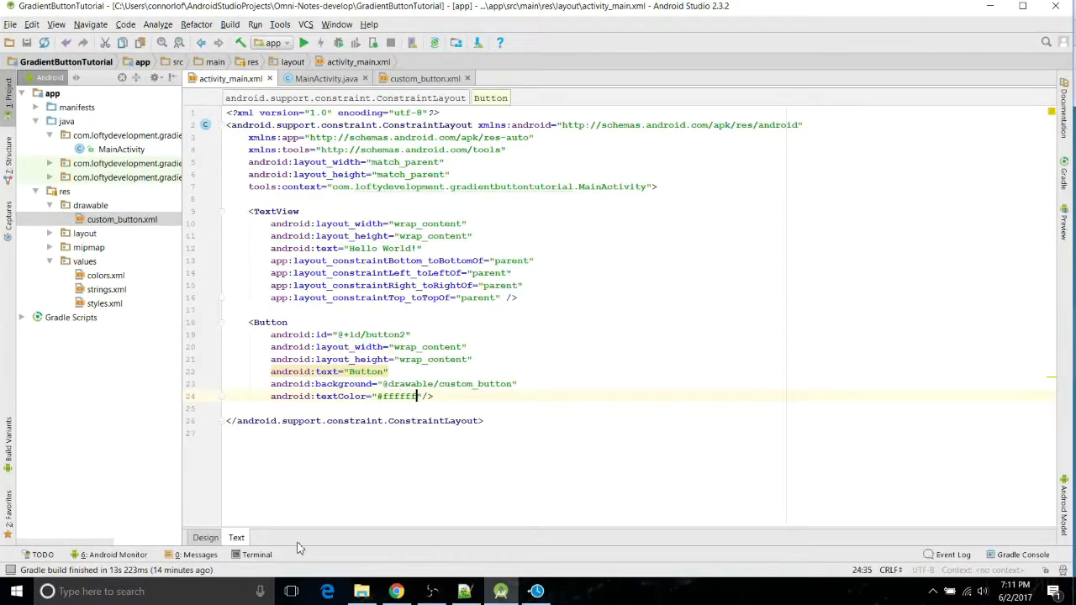
click(205, 538)
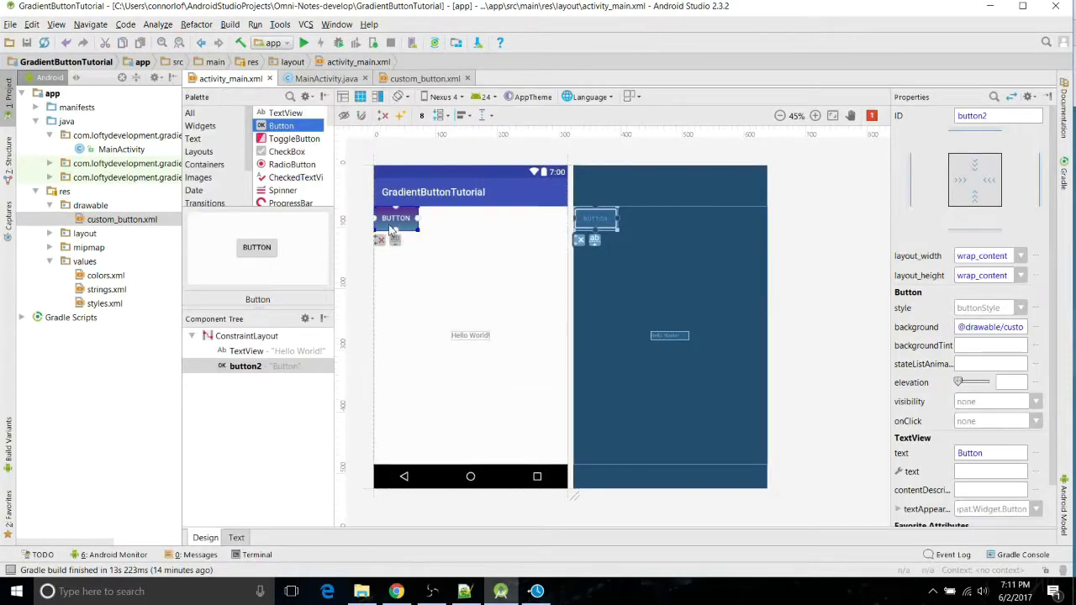